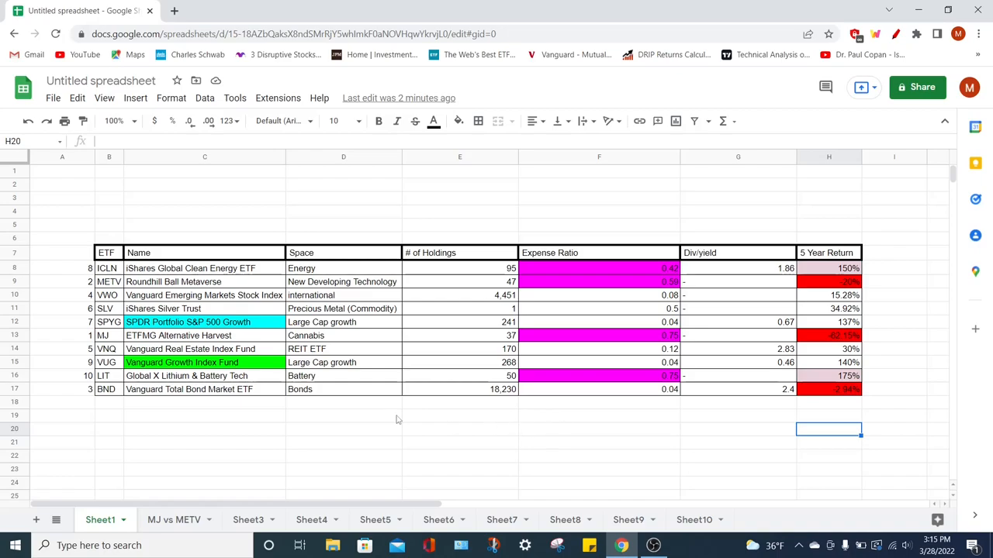
mouse_move(62, 236)
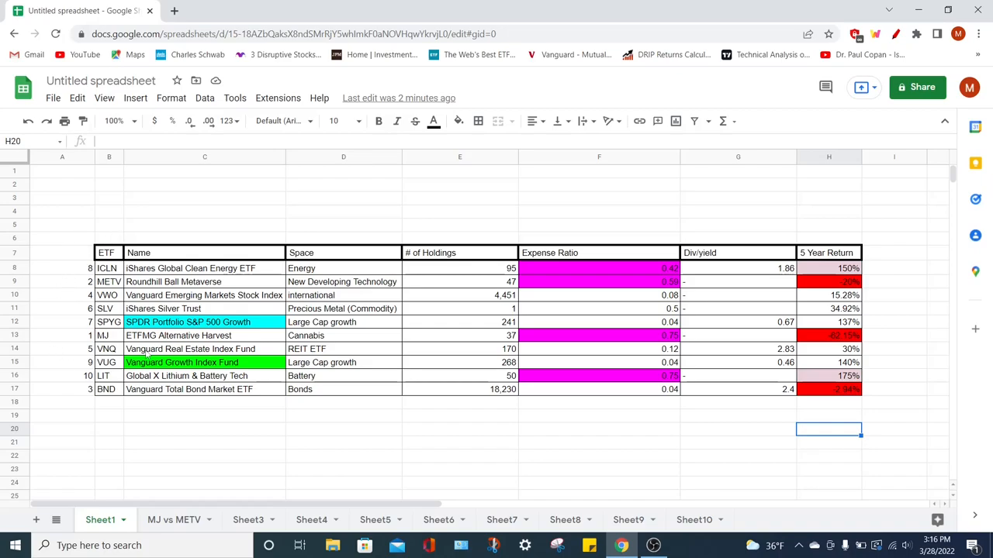
mouse_move(155, 238)
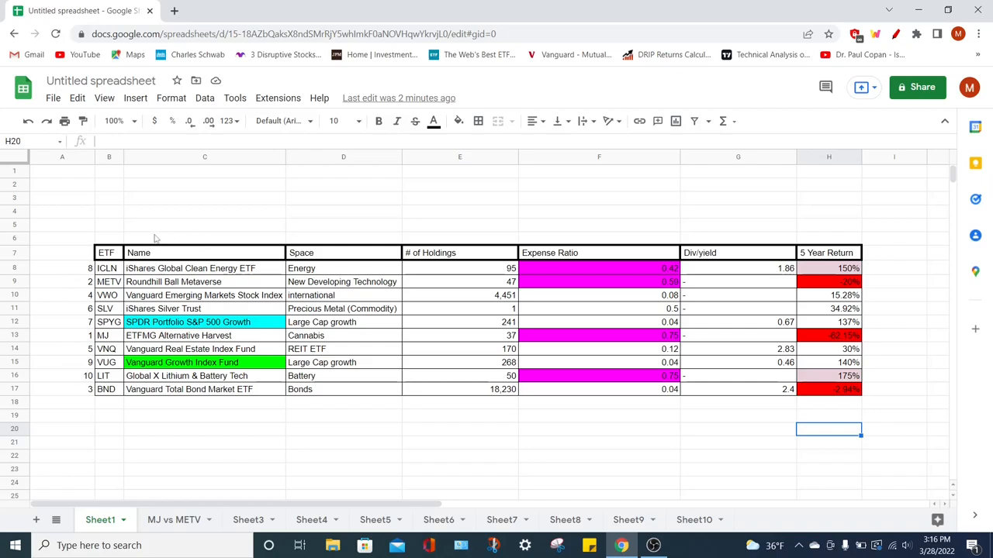
mouse_move(217, 410)
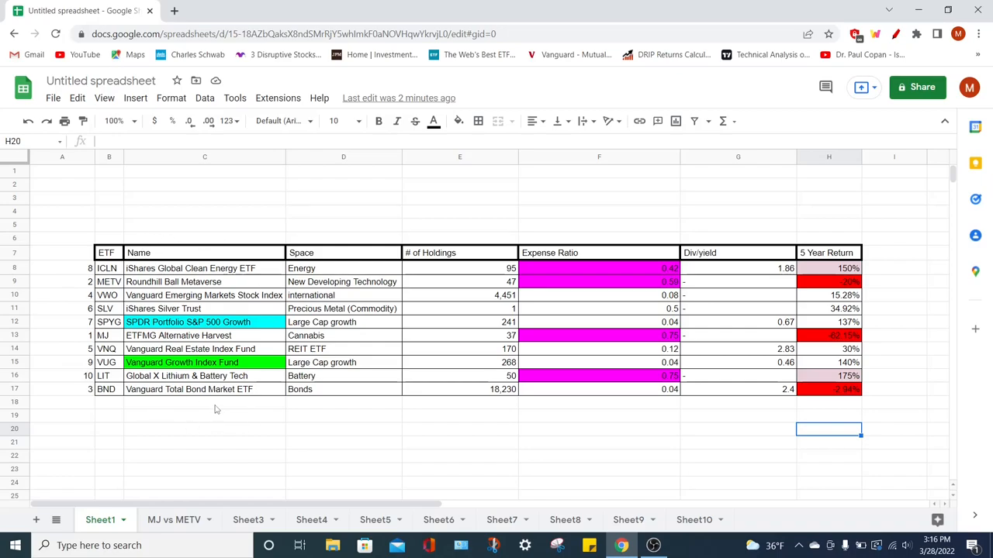
mouse_move(367, 440)
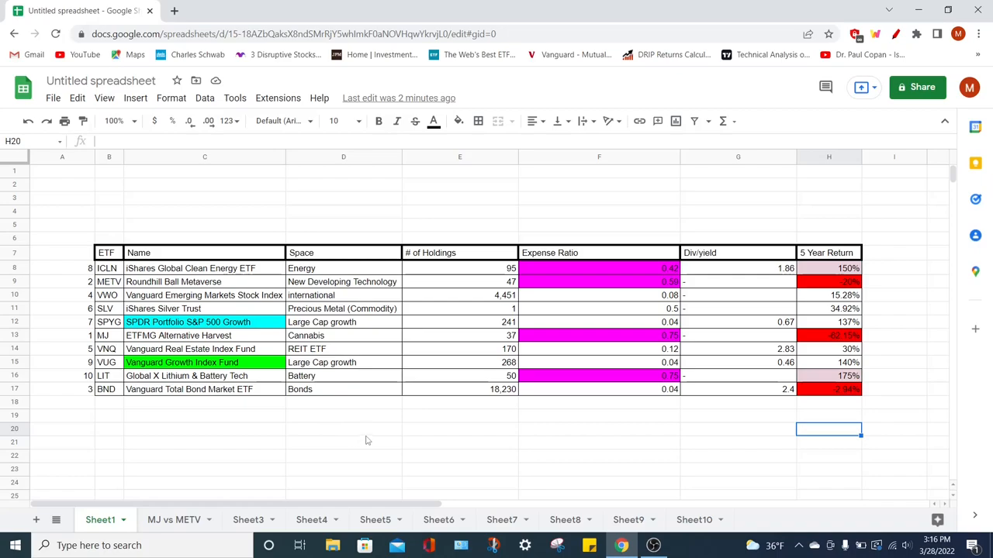
mouse_move(468, 417)
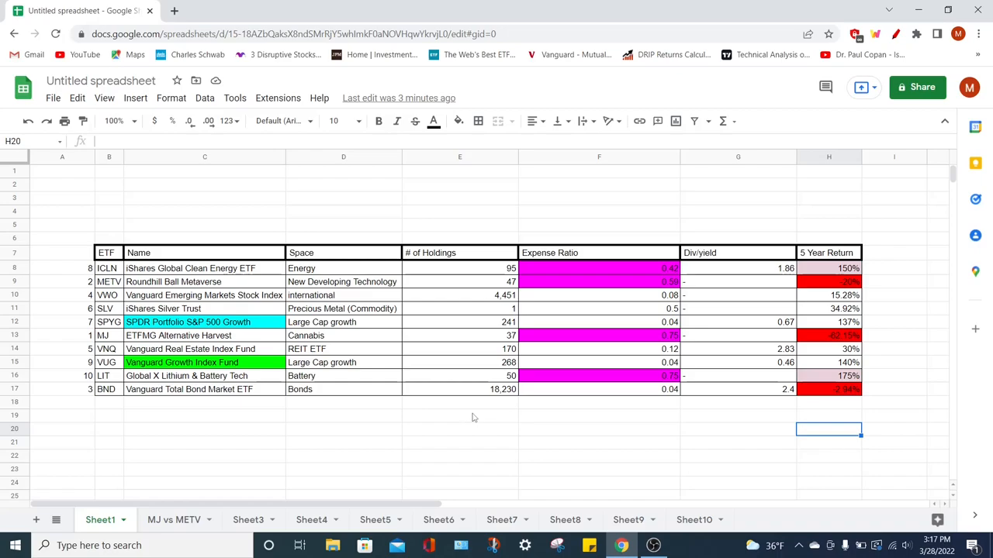
mouse_move(636, 411)
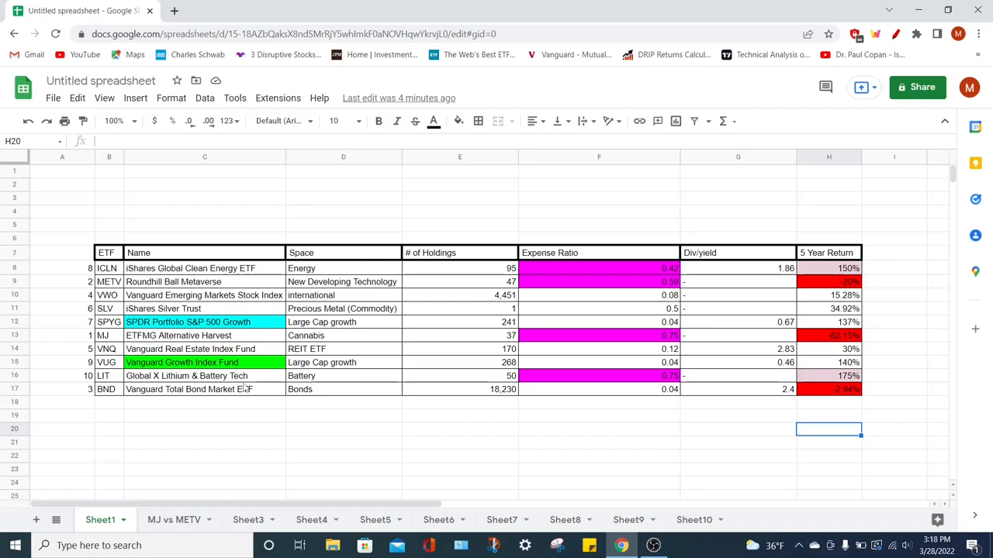
mouse_move(826, 402)
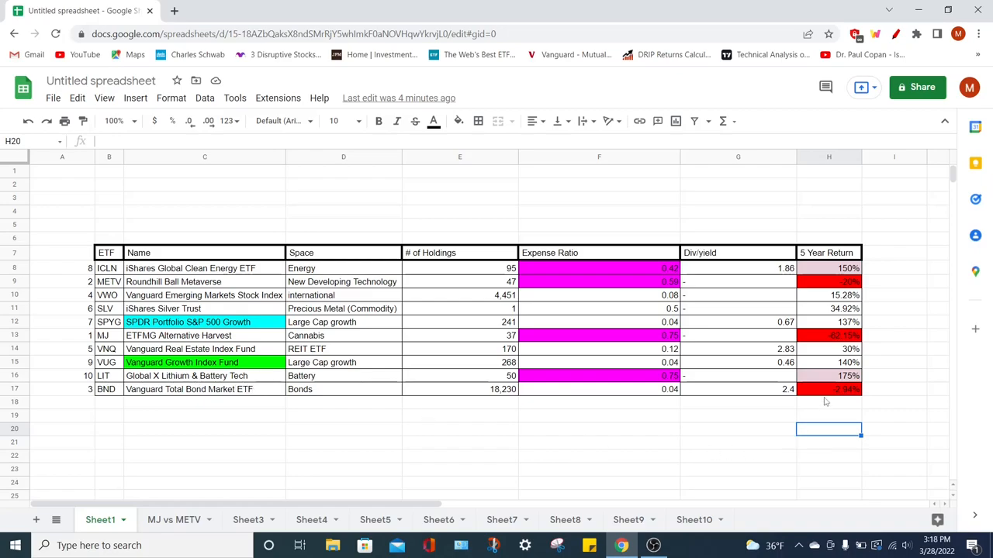
mouse_move(873, 384)
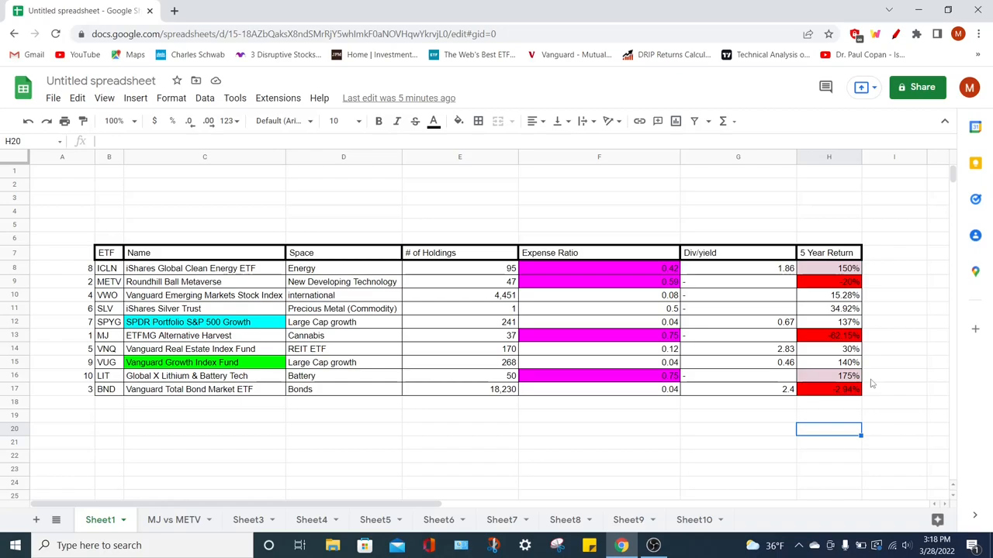
mouse_move(426, 413)
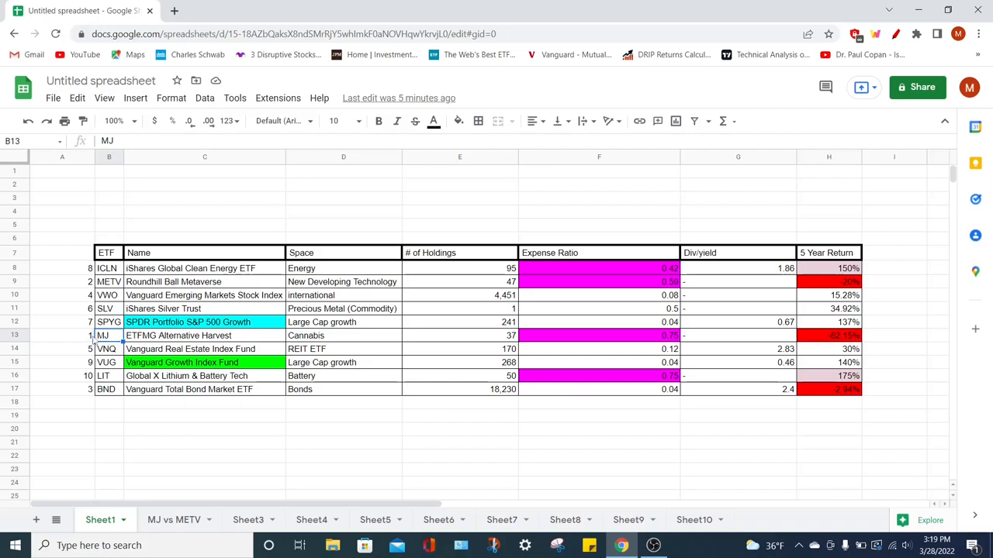
- Select the METV ticker, then view the MJ vs METV growth-of-$10,000 sheet
left_click(108, 282)
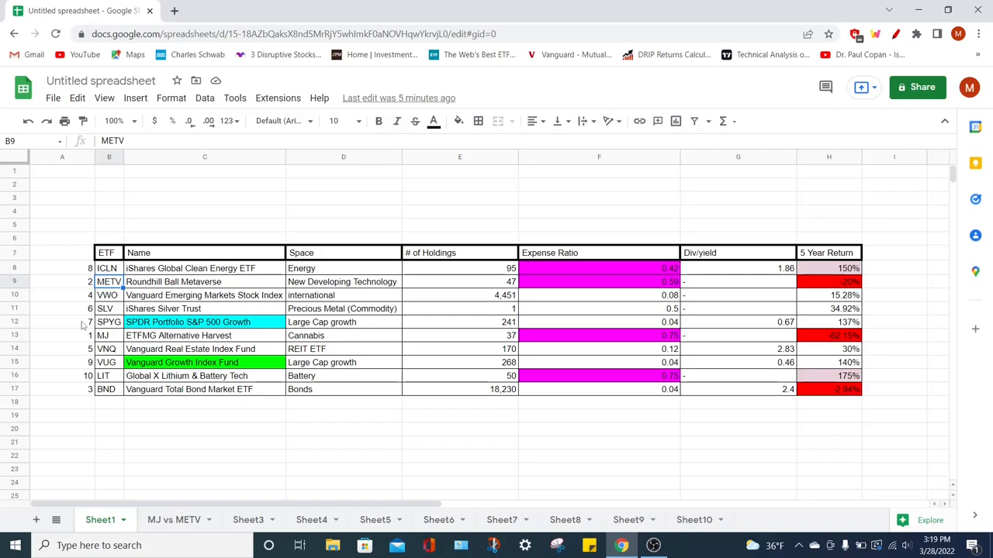
mouse_move(108, 333)
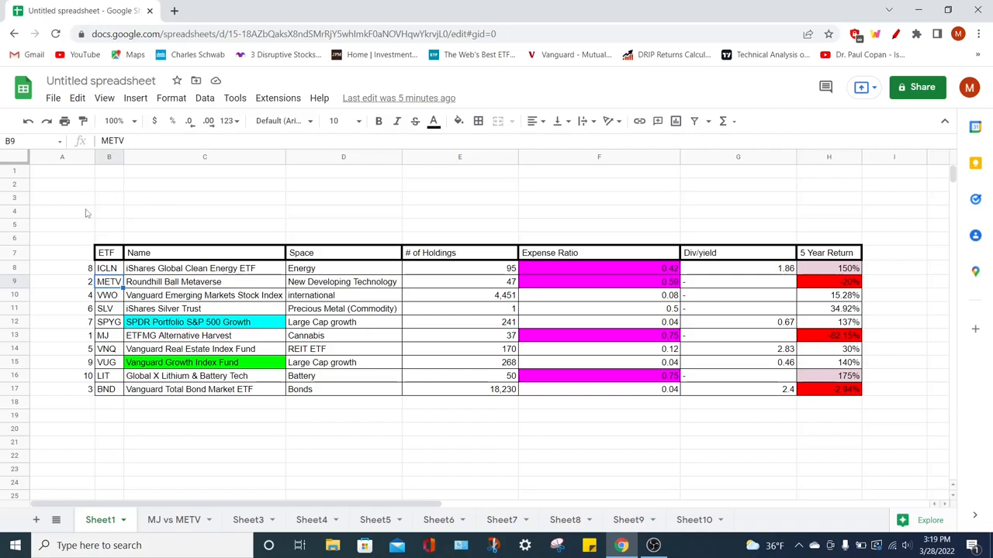
mouse_move(153, 428)
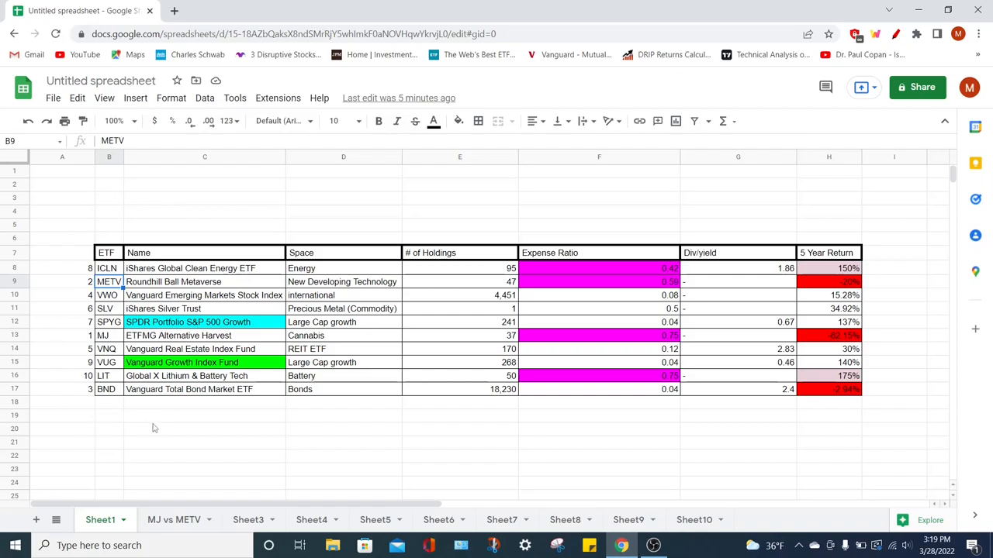
left_click(174, 519)
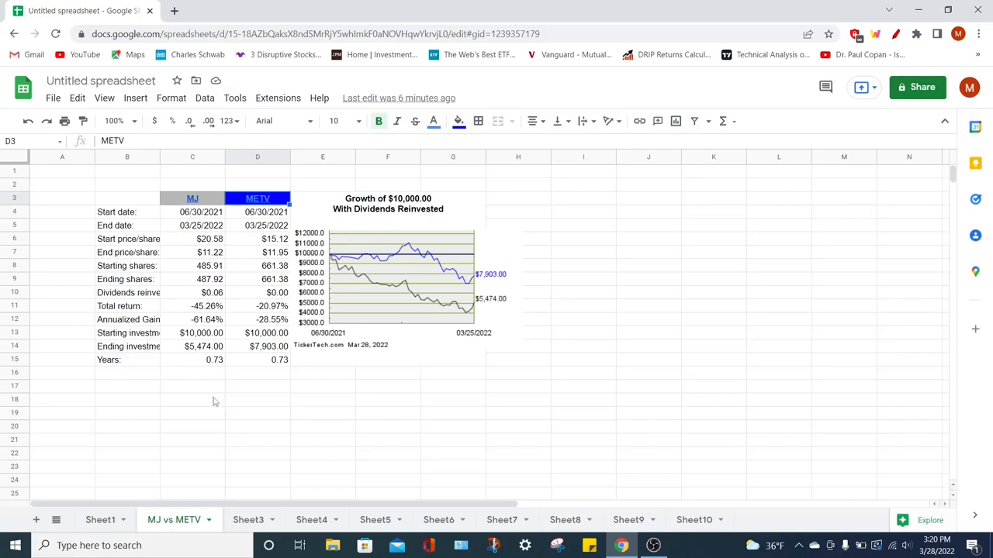
mouse_move(231, 218)
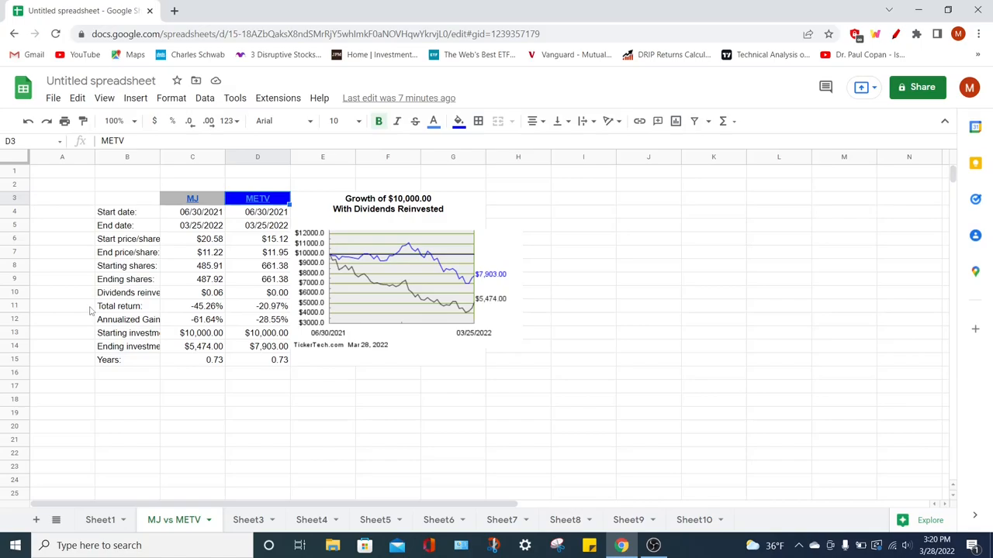
mouse_move(74, 326)
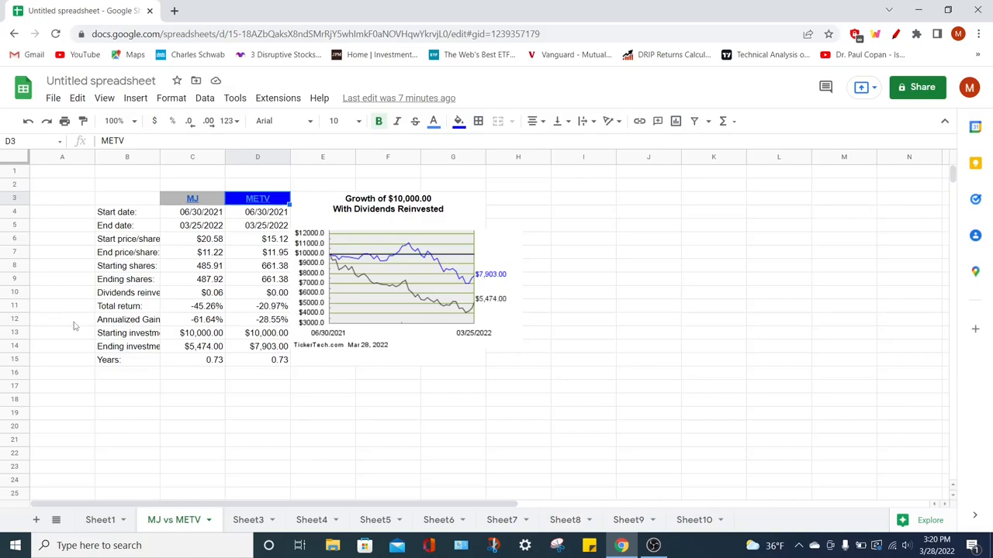
mouse_move(50, 338)
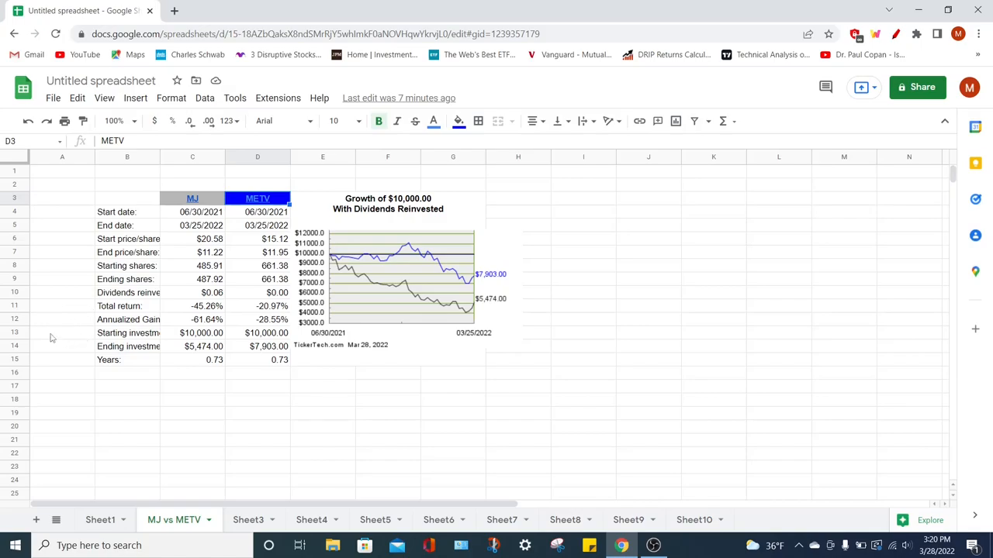
mouse_move(116, 365)
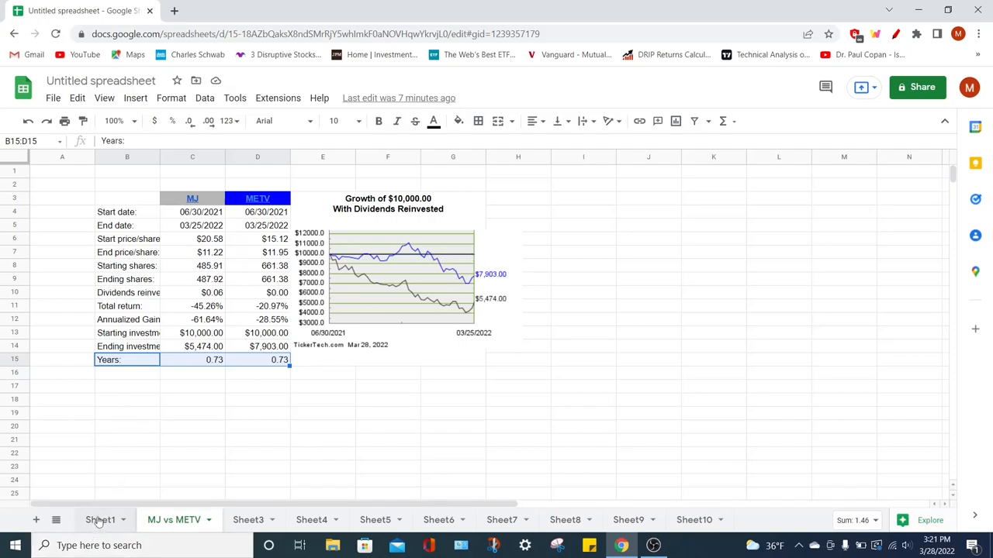
- Return to Sheet1's ETF table and select the BND ticker cell
left_click(99, 520)
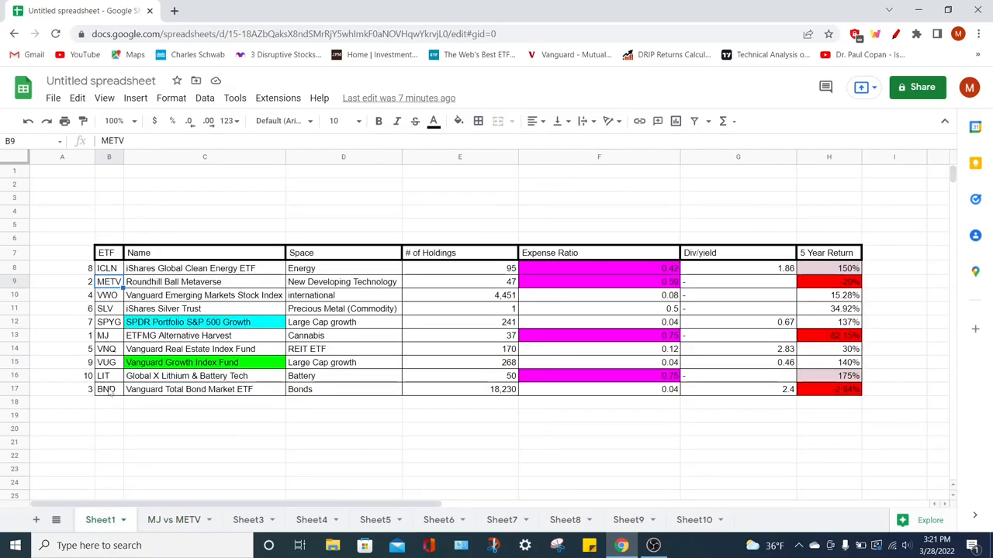
left_click(109, 389)
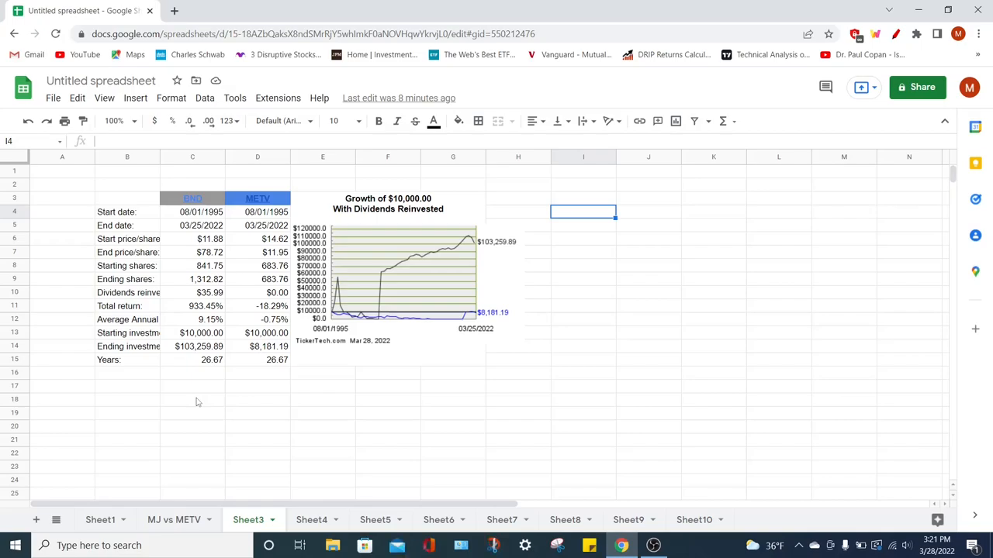
mouse_move(519, 221)
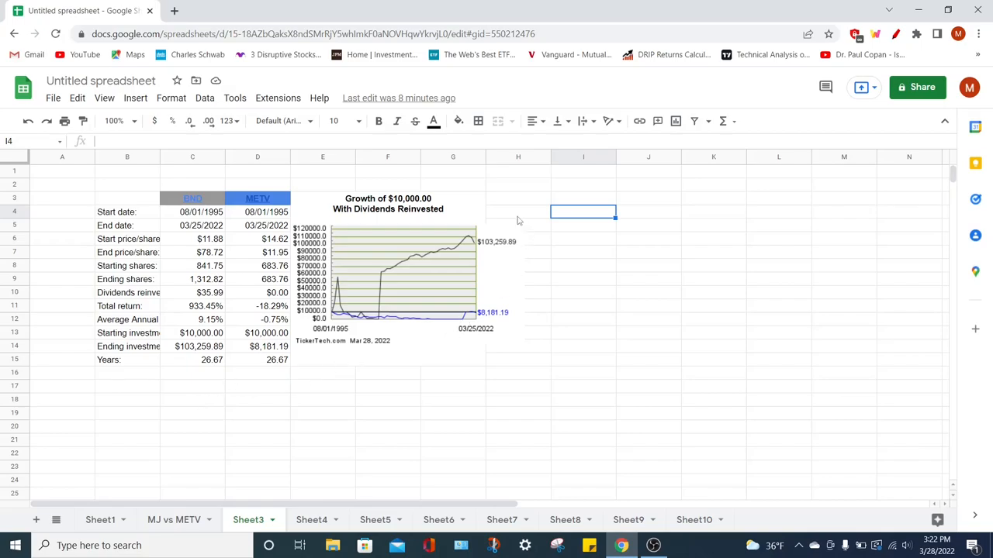
- Select VWO on Sheet1, check its ending value on Sheet4, then return to Sheet1
left_click(100, 520)
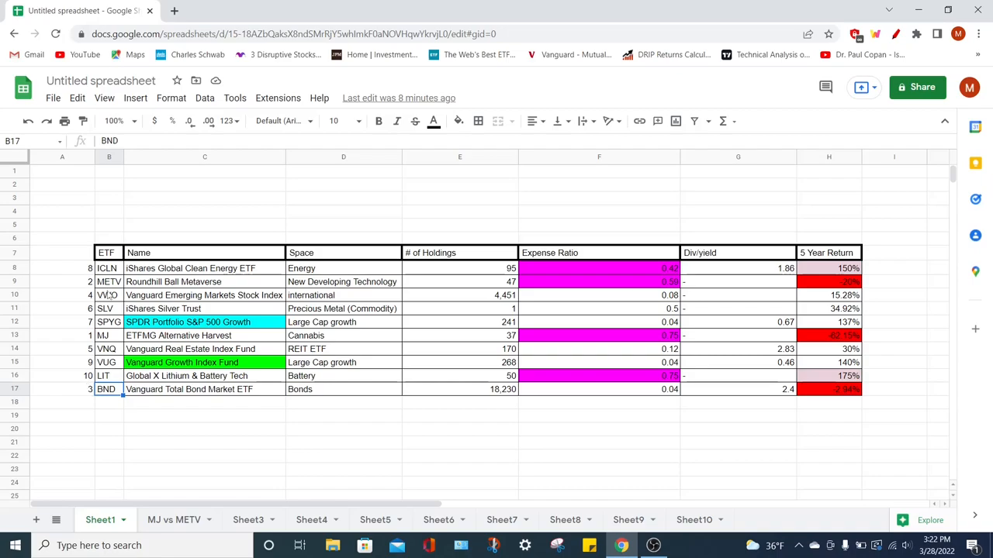
left_click(108, 295)
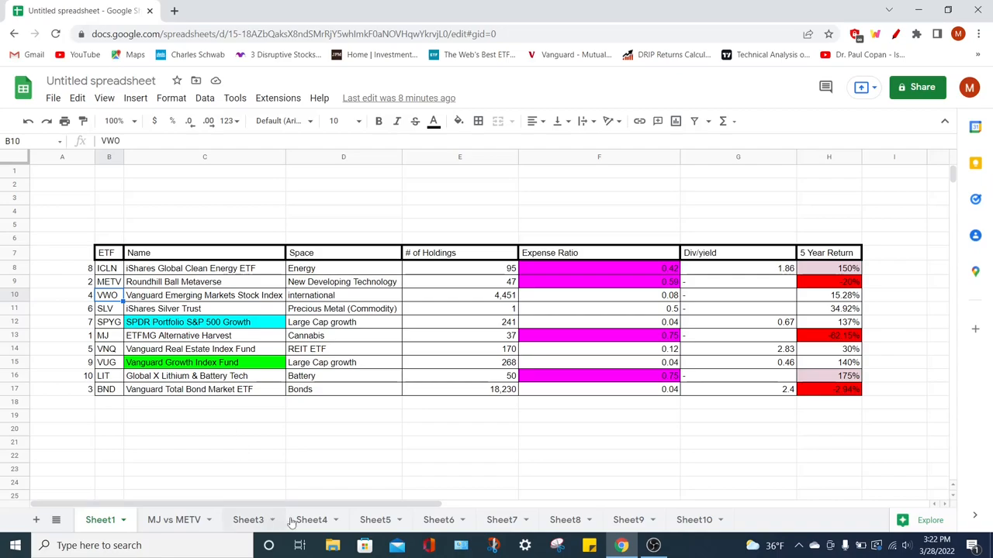
left_click(311, 520)
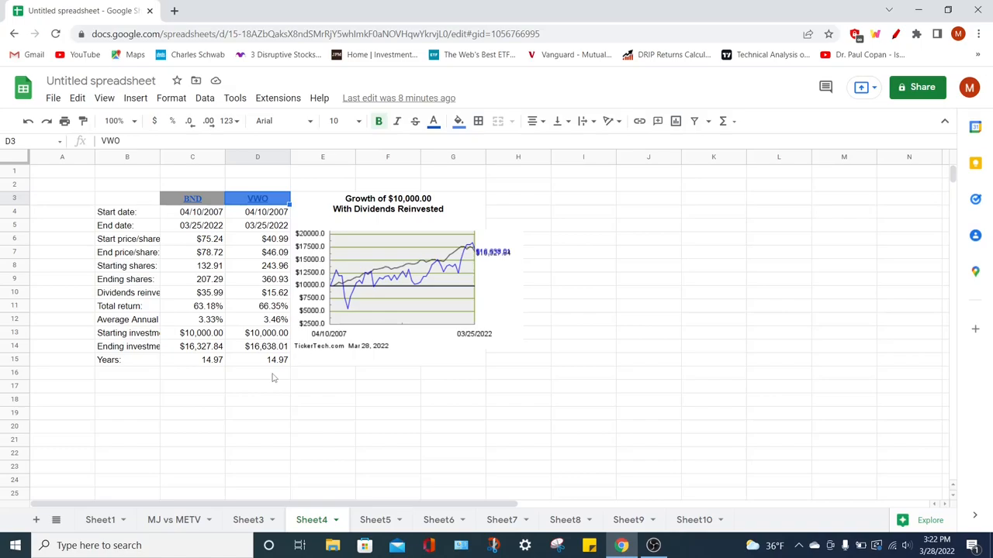
mouse_move(257, 352)
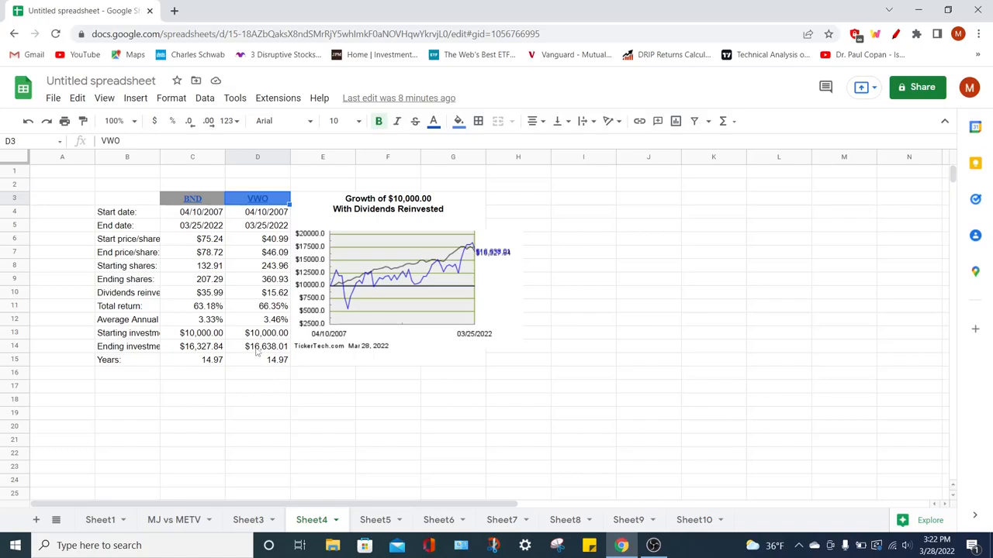
left_click(266, 346)
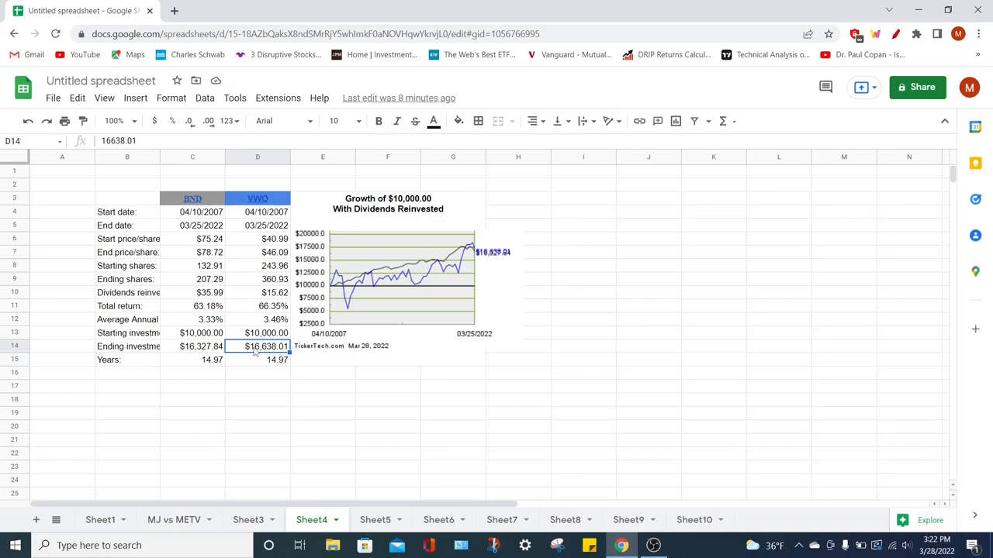
mouse_move(171, 378)
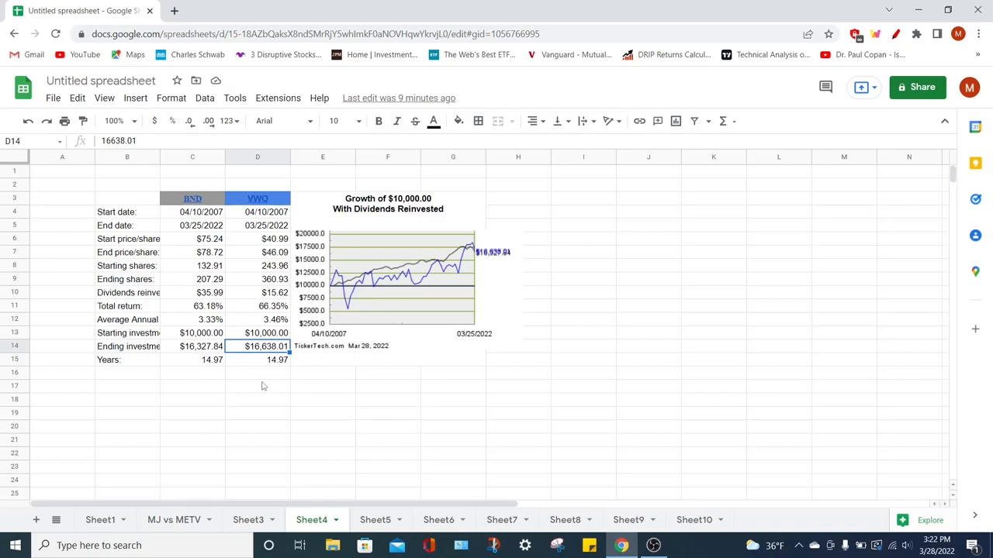
mouse_move(271, 410)
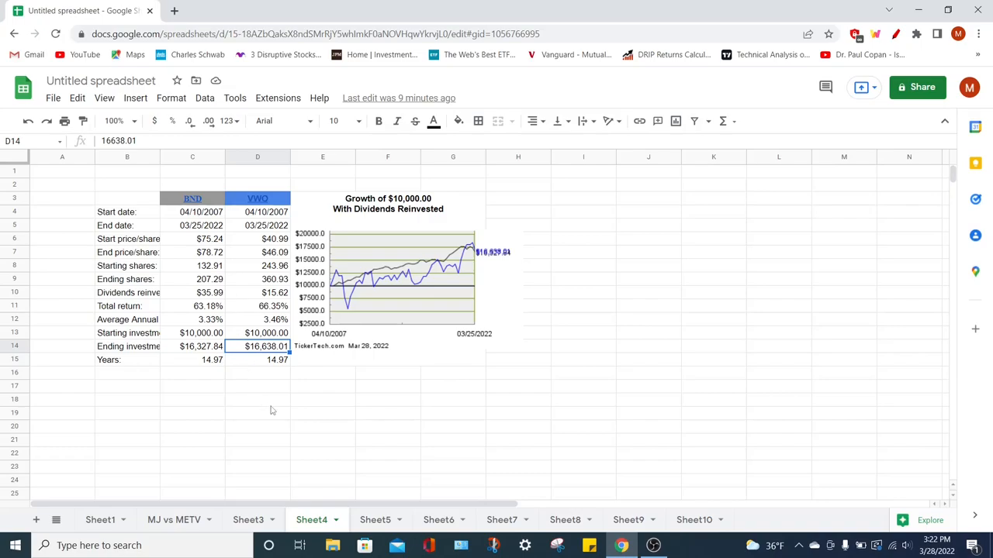
left_click(100, 519)
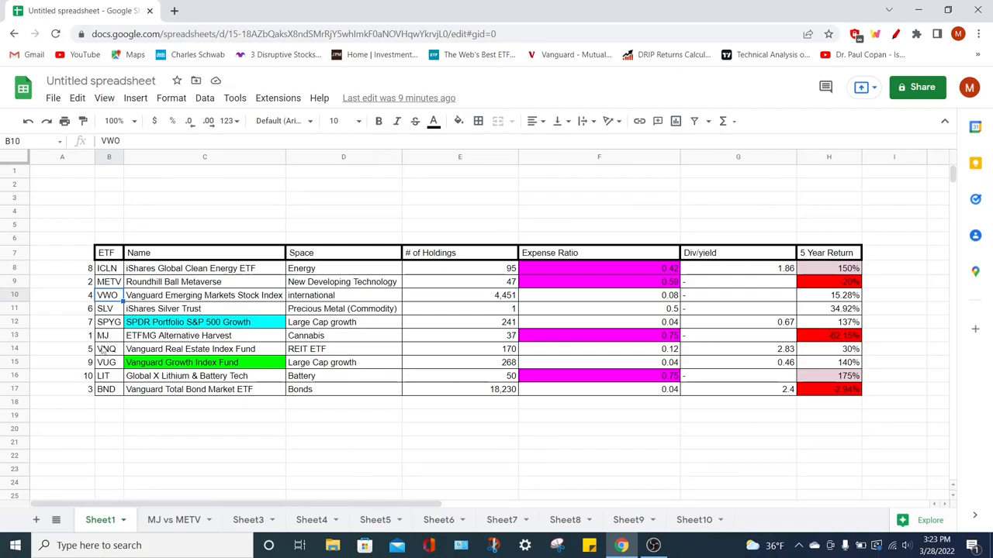
- Select VNQ on Sheet1 and view Sheet5's VNQ vs VWO comparison
left_click(109, 348)
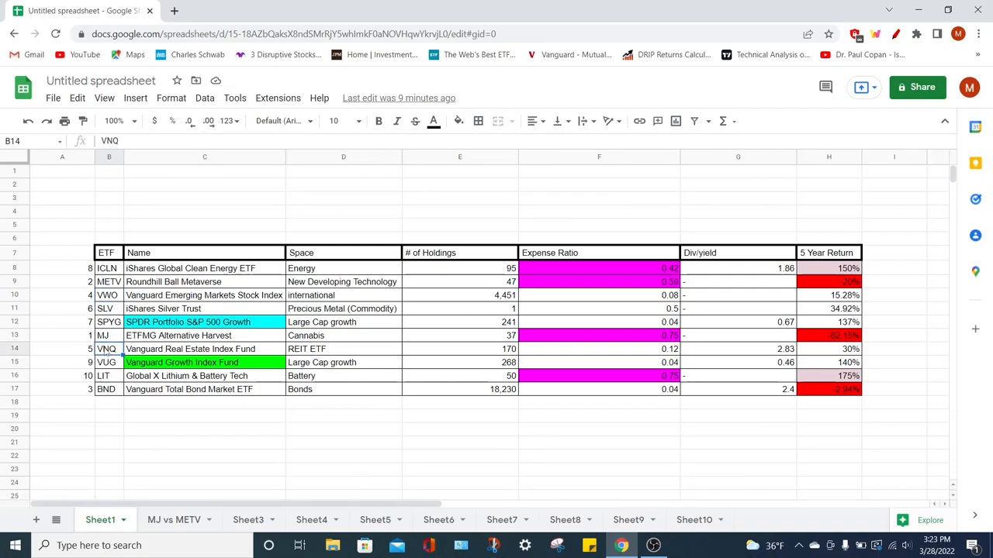
left_click(375, 520)
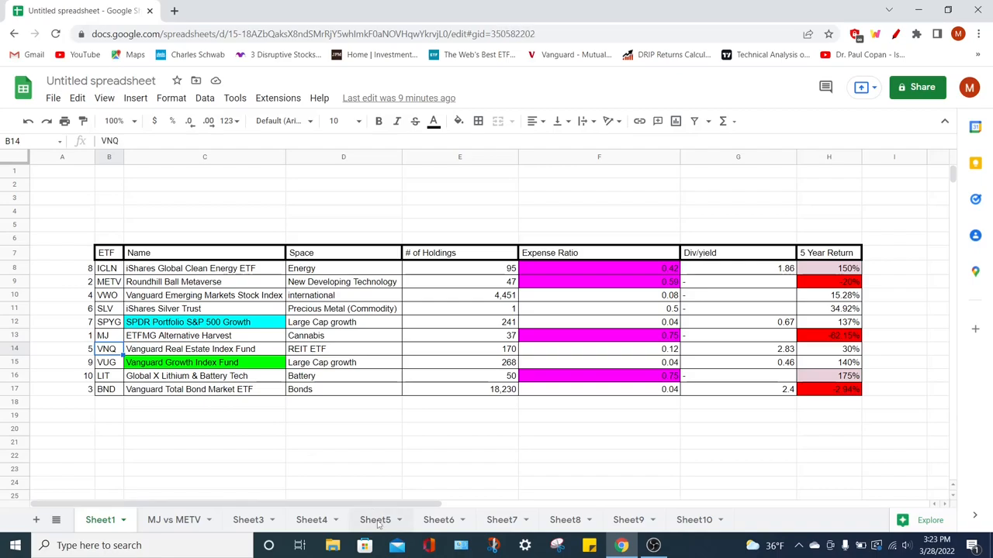
left_click(376, 520)
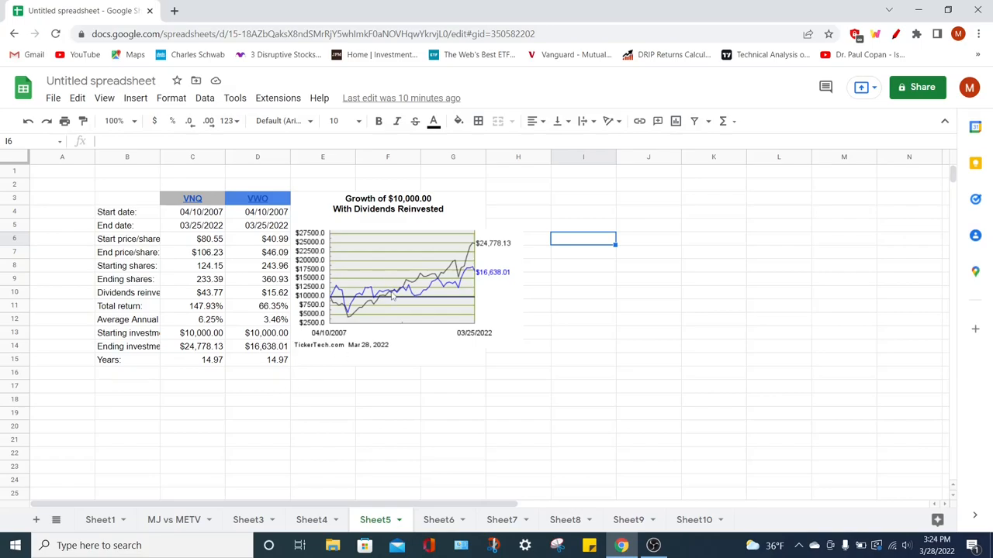
mouse_move(394, 280)
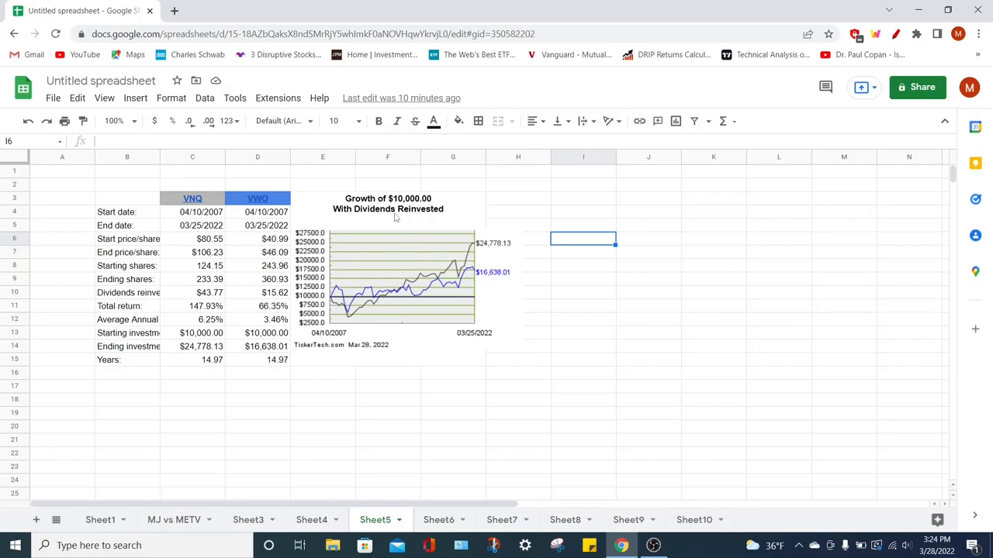
mouse_move(231, 349)
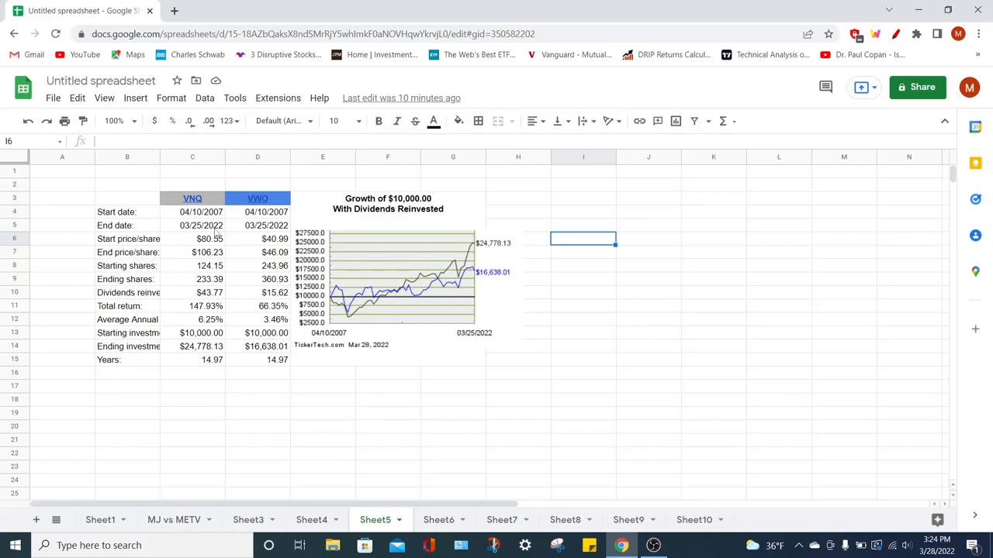
mouse_move(193, 198)
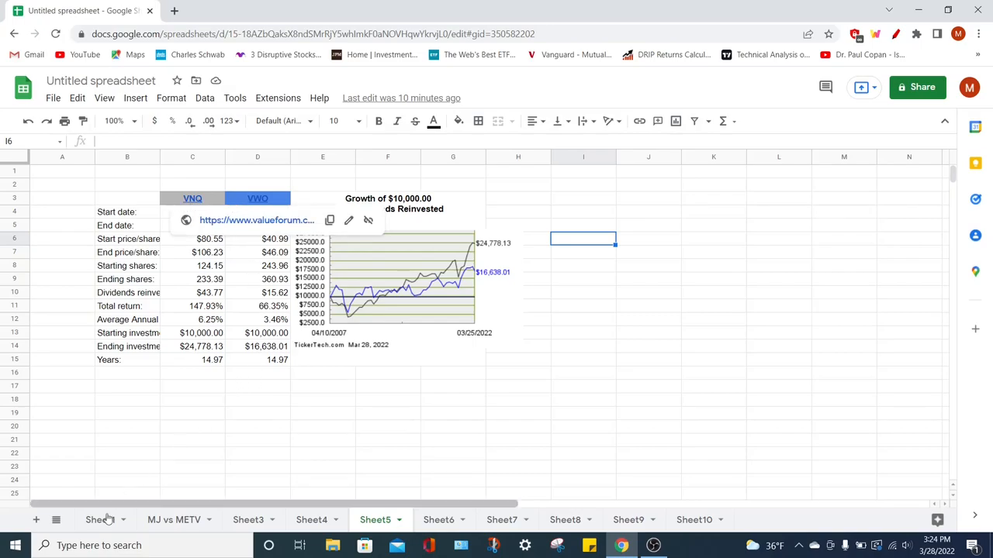
- View Sheet6 comparing VNQ's $24,778.13 against SLV's $16,953.68
left_click(100, 519)
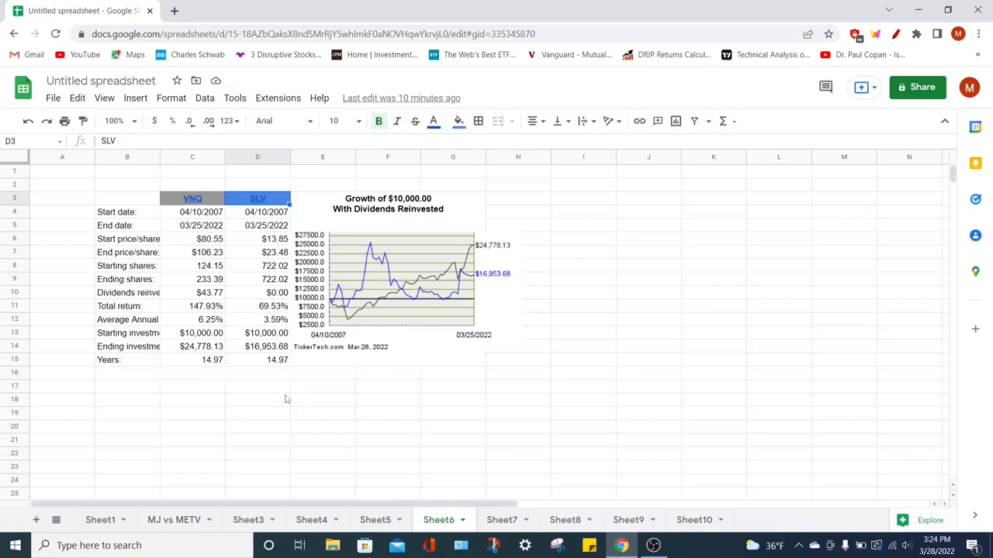
mouse_move(199, 365)
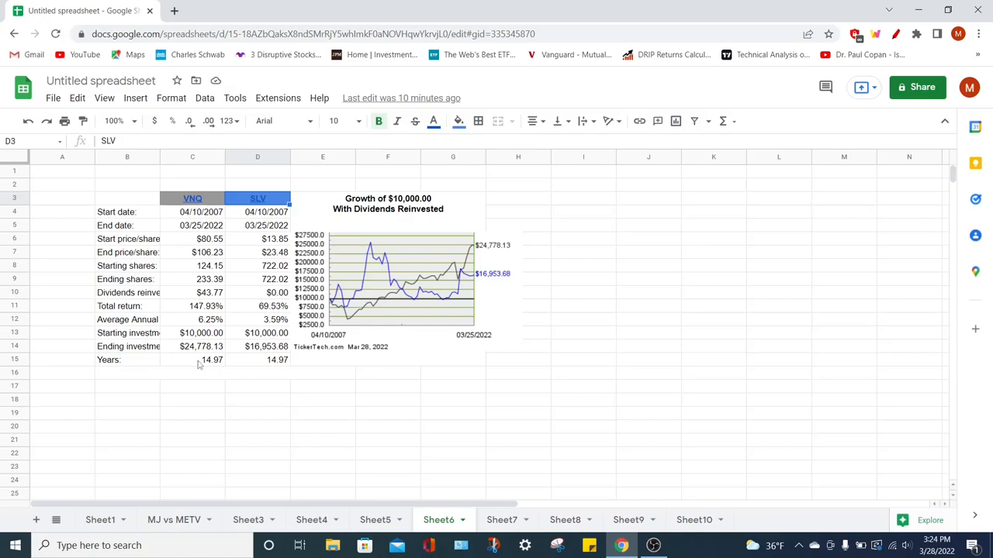
mouse_move(243, 359)
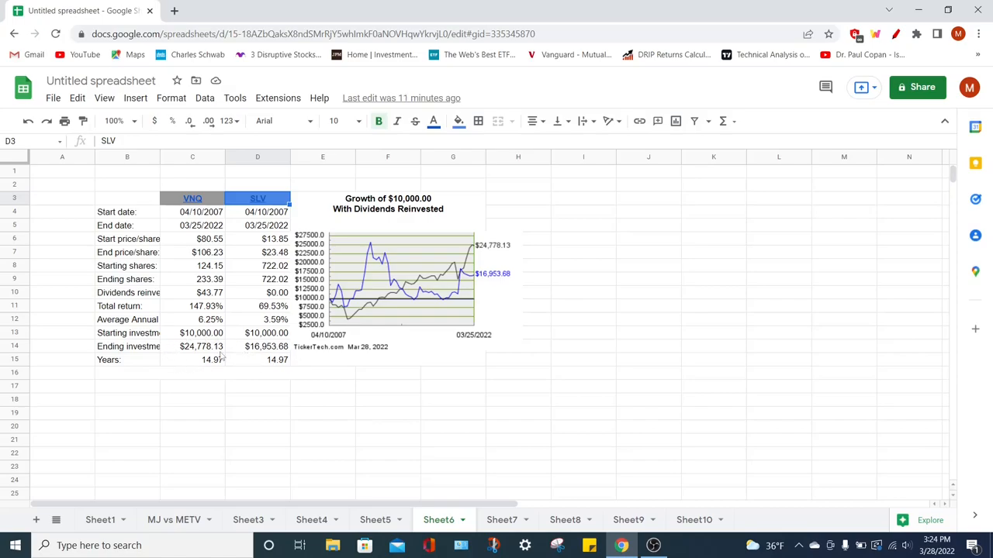
- Check SPYG on Sheet1, then view Sheet7's VNQ vs SPYG chart ($57,982.18)
left_click(99, 519)
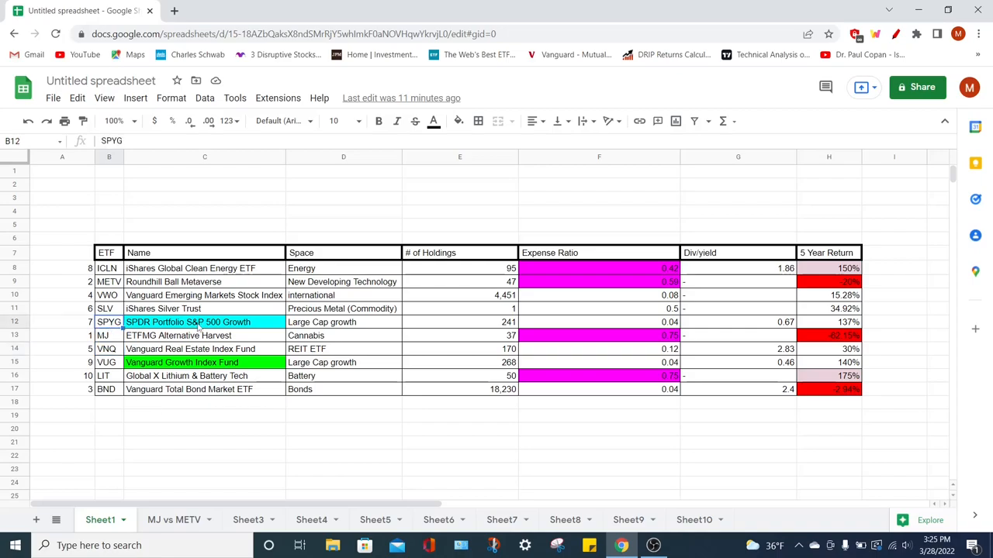
left_click(501, 520)
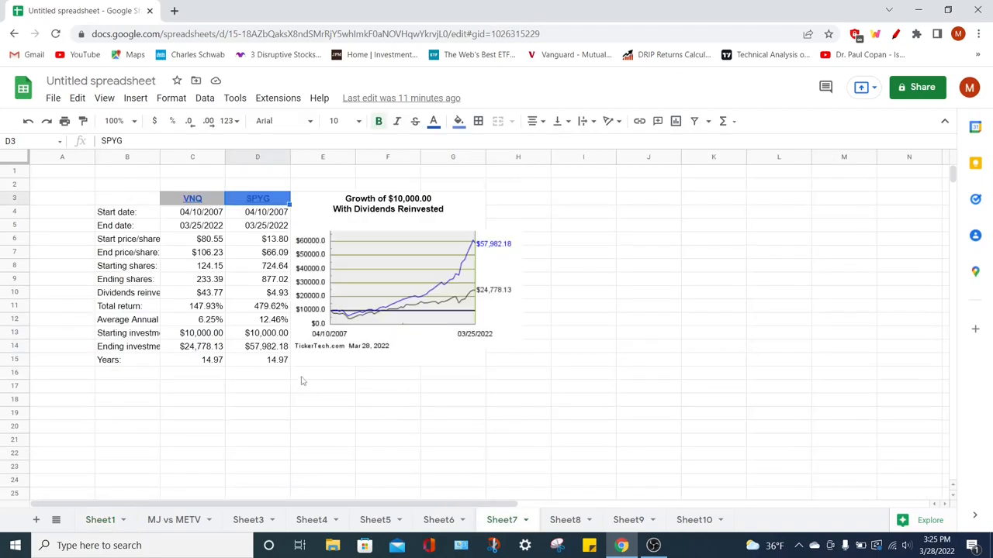
mouse_move(267, 232)
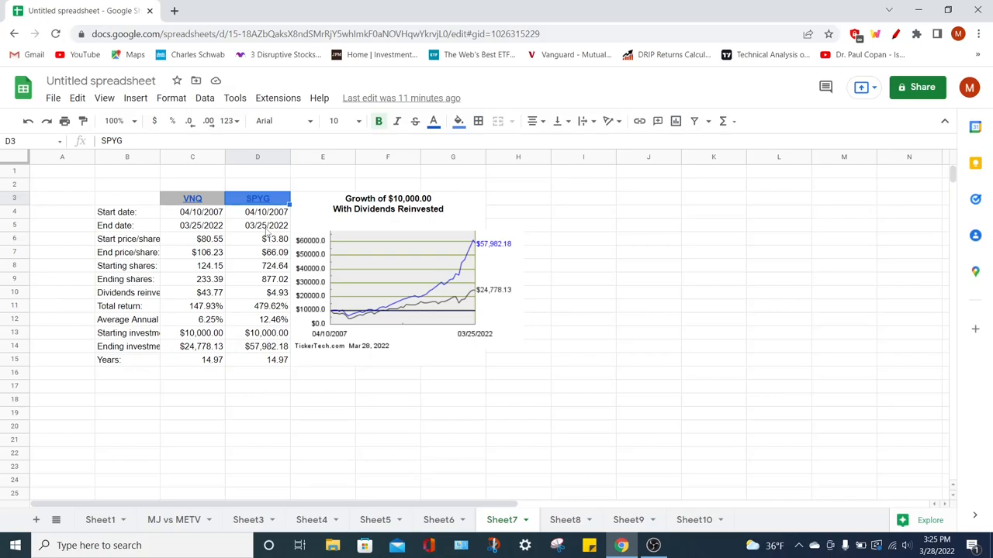
mouse_move(272, 342)
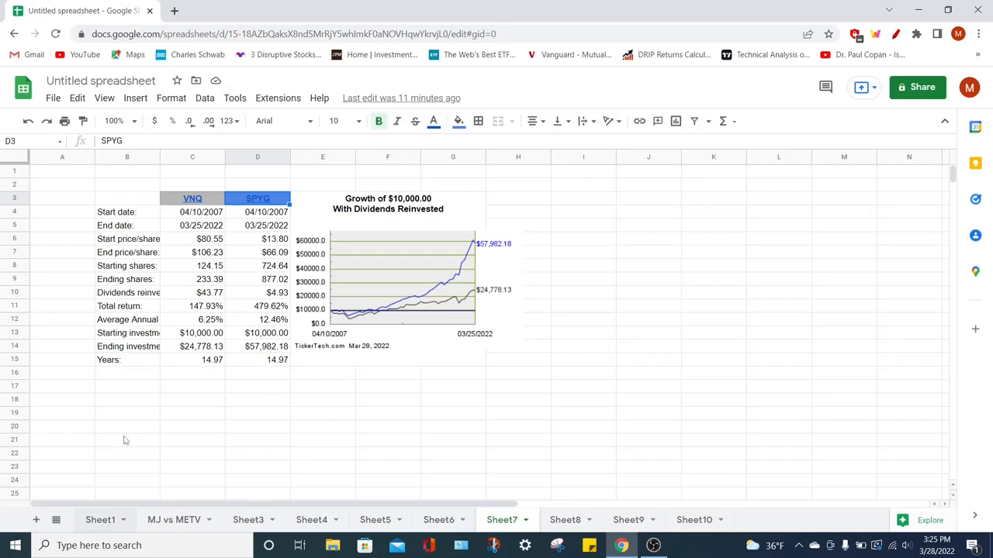
- On Sheet1, compare ICLN's 150% and SPYG's 137% five-year returns, then view Sheet8
left_click(99, 519)
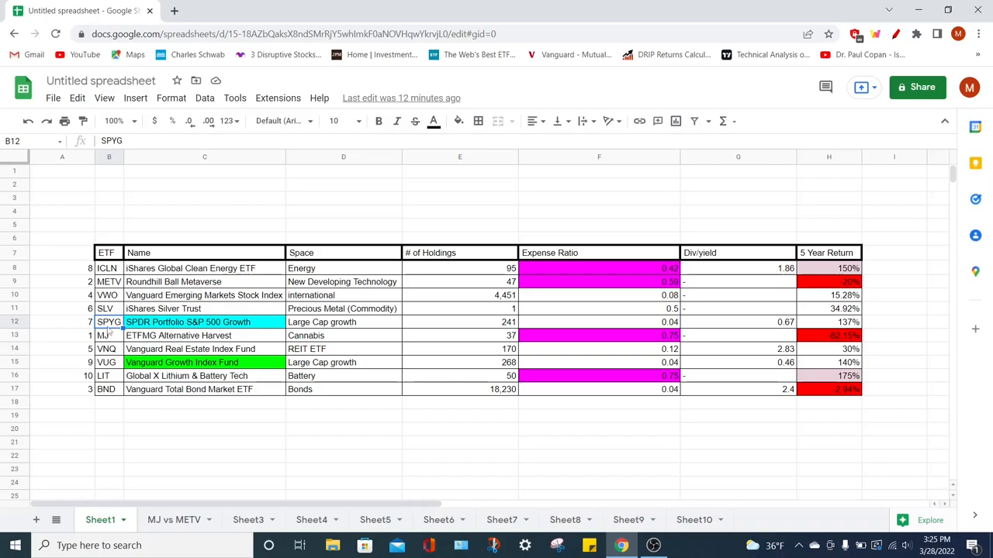
mouse_move(109, 275)
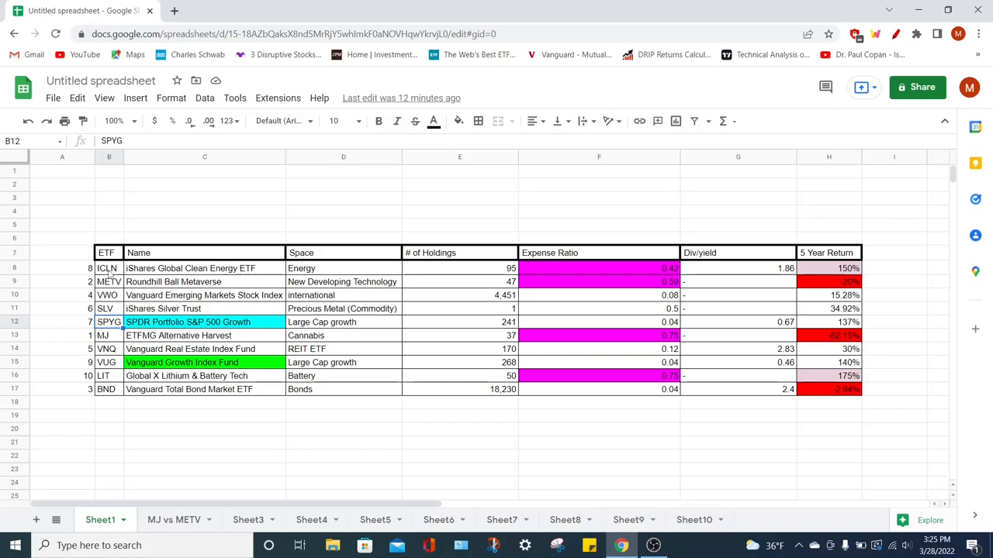
left_click(107, 268)
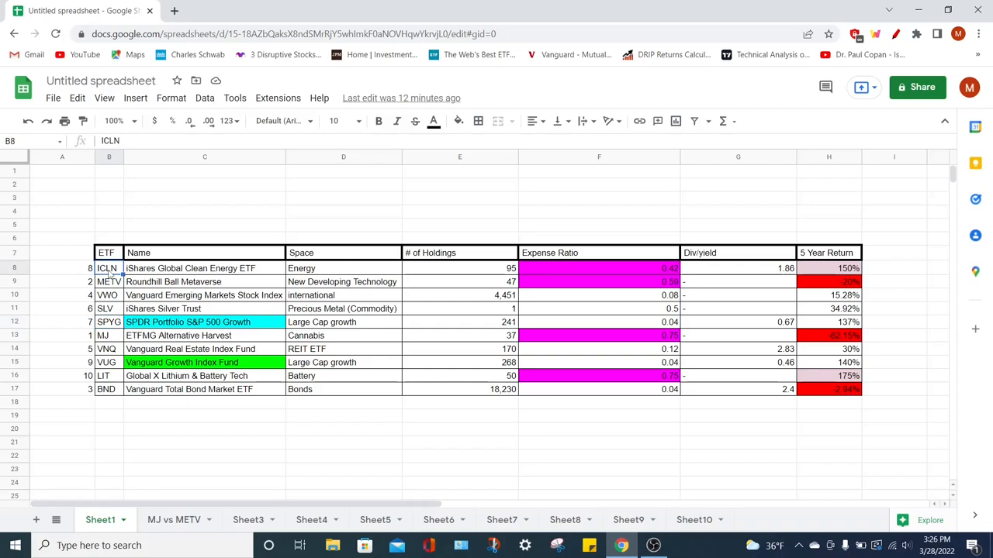
mouse_move(832, 274)
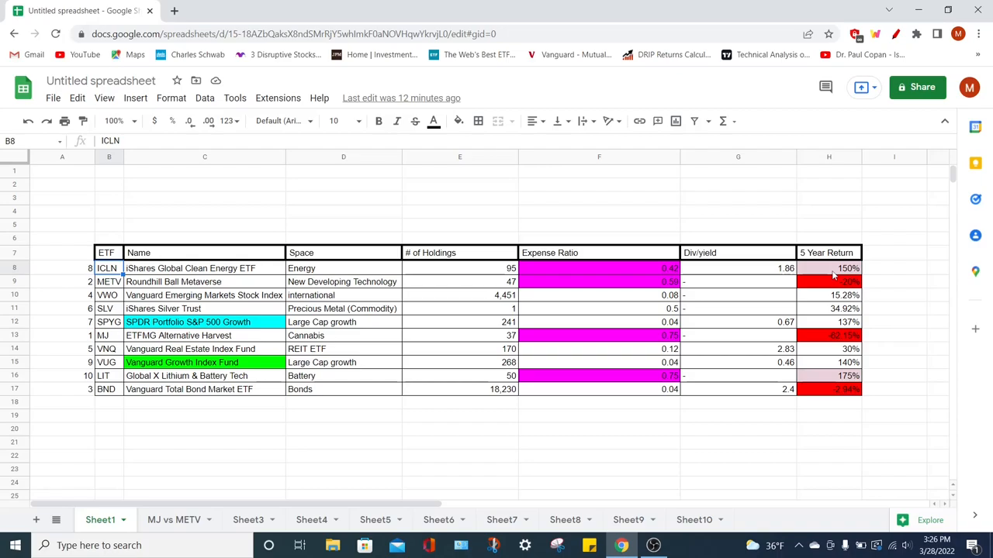
left_click(829, 268)
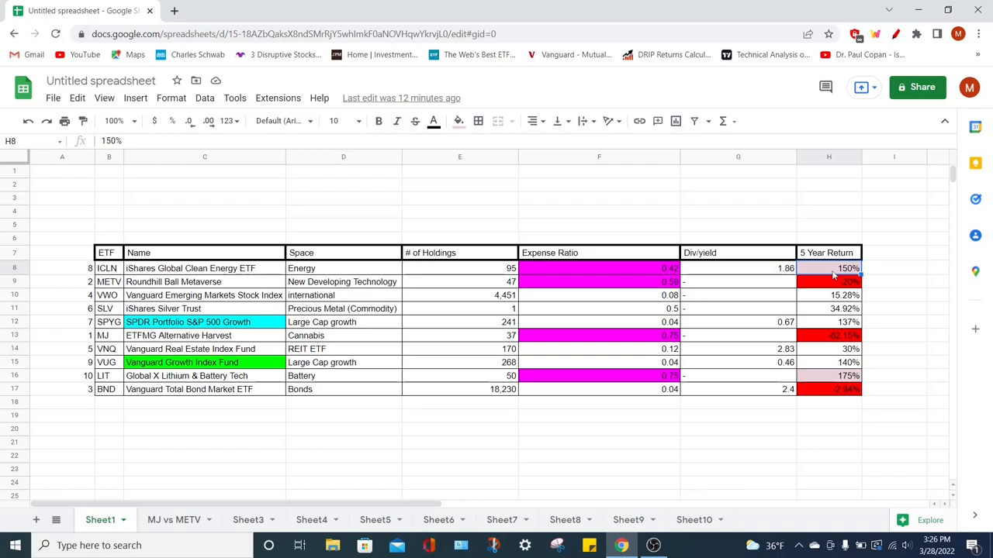
mouse_move(832, 326)
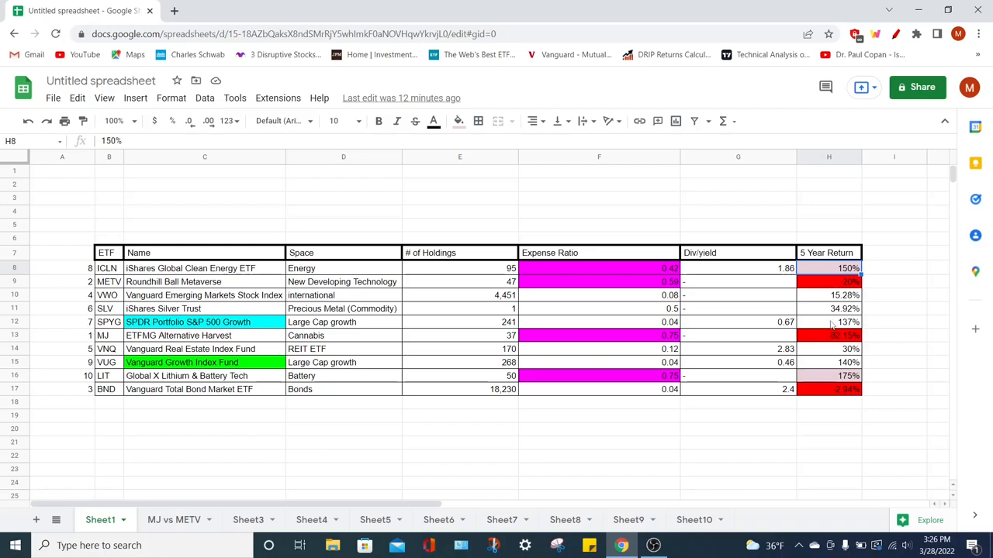
left_click(829, 322)
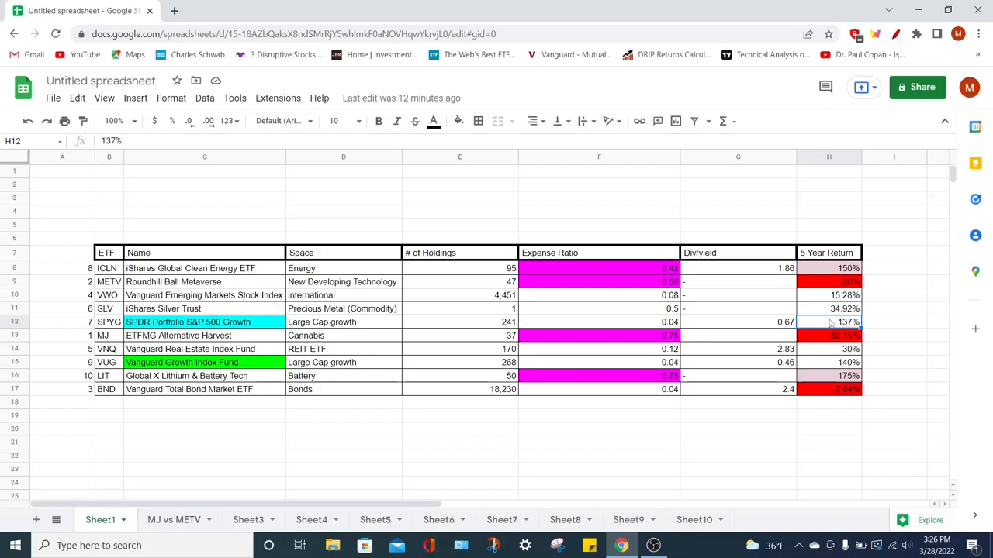
left_click(564, 519)
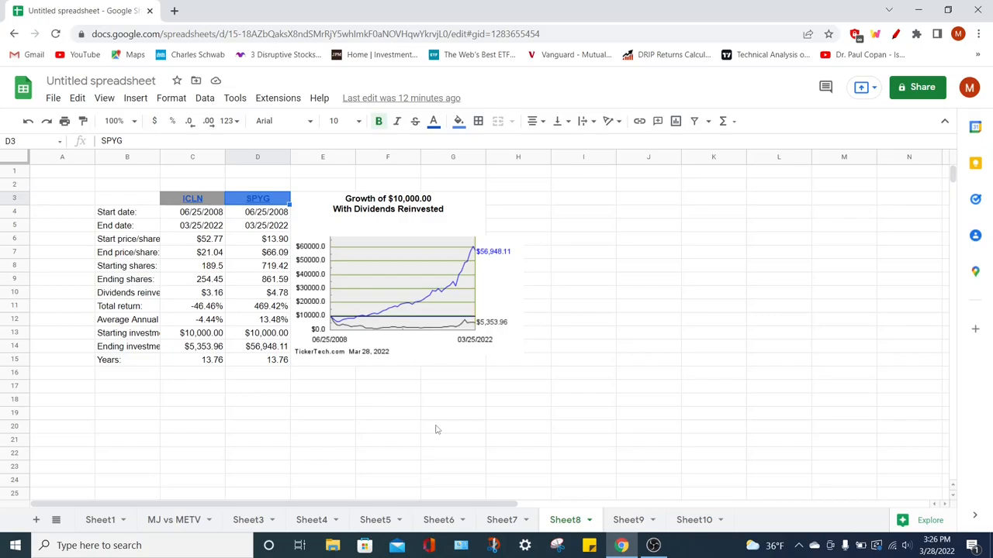
mouse_move(397, 221)
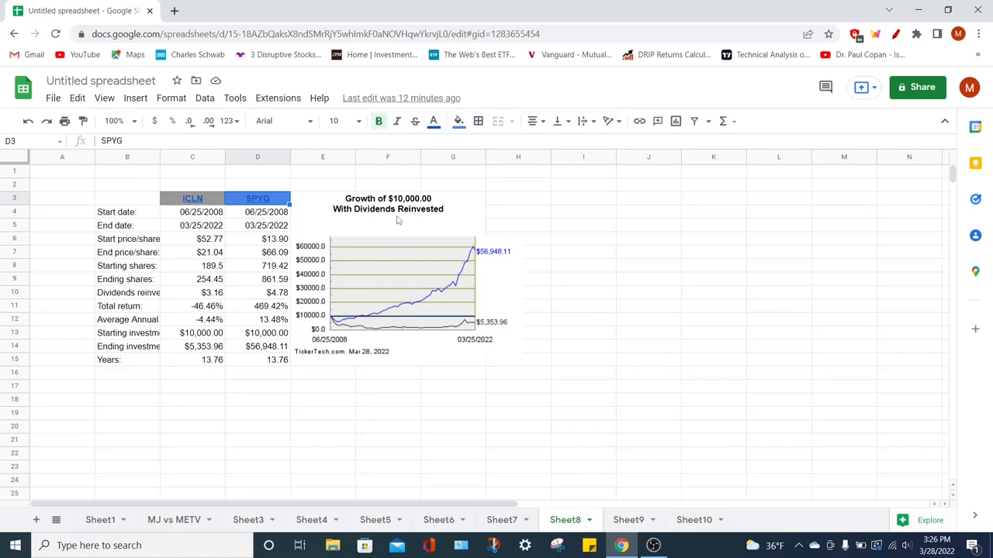
mouse_move(272, 371)
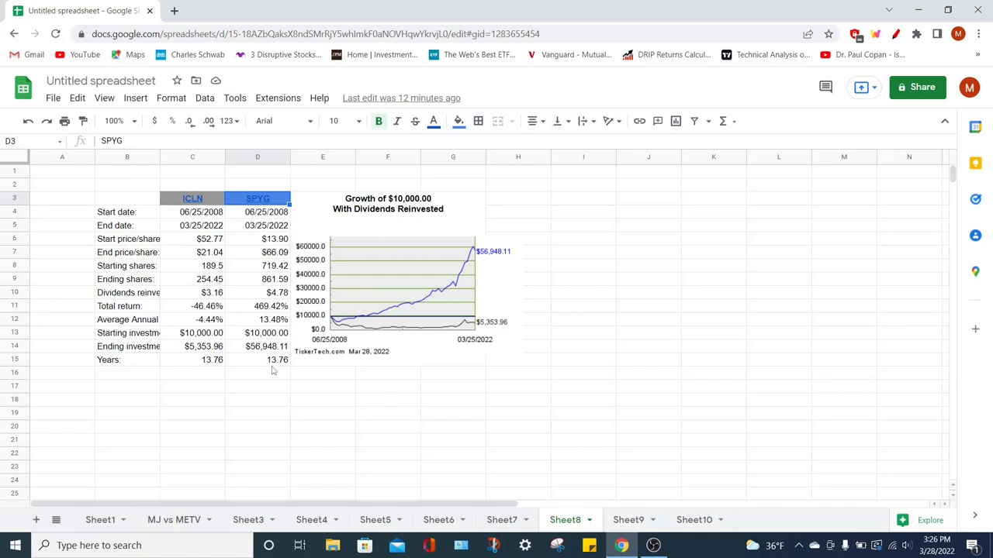
mouse_move(255, 356)
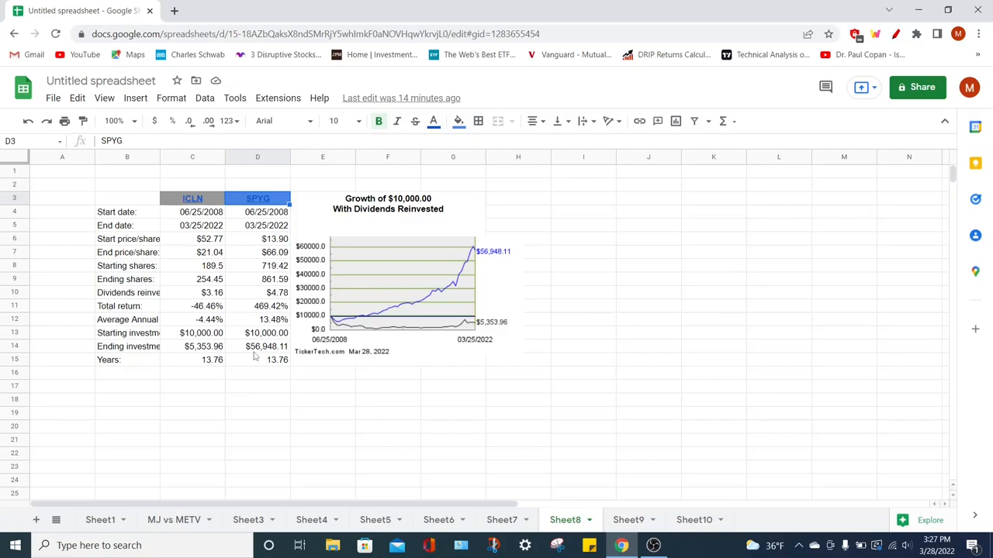
mouse_move(272, 371)
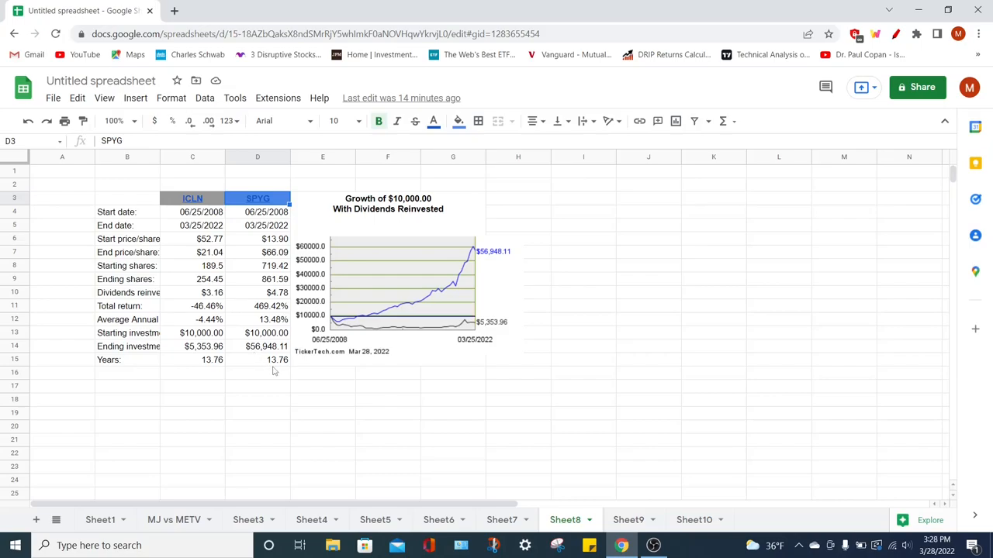
mouse_move(400, 219)
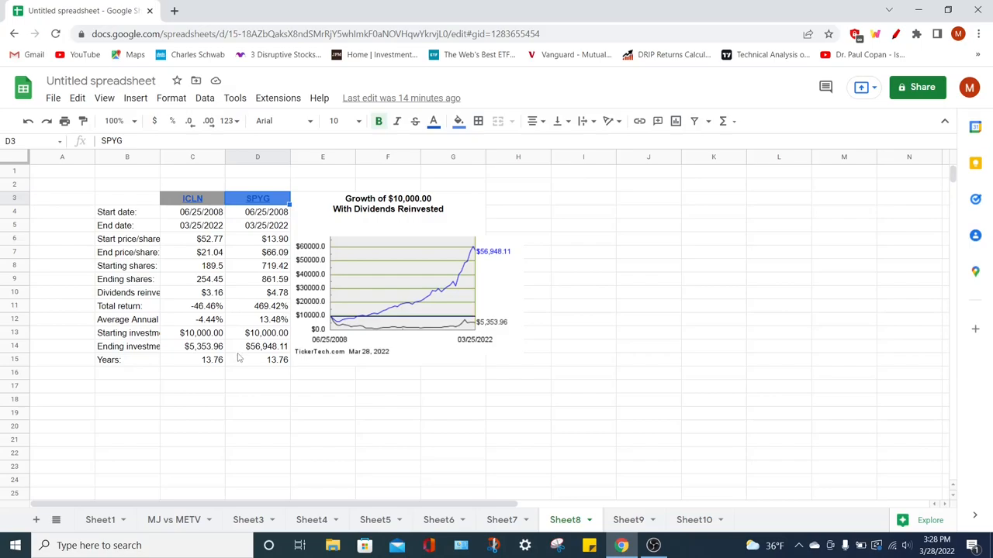
mouse_move(99, 520)
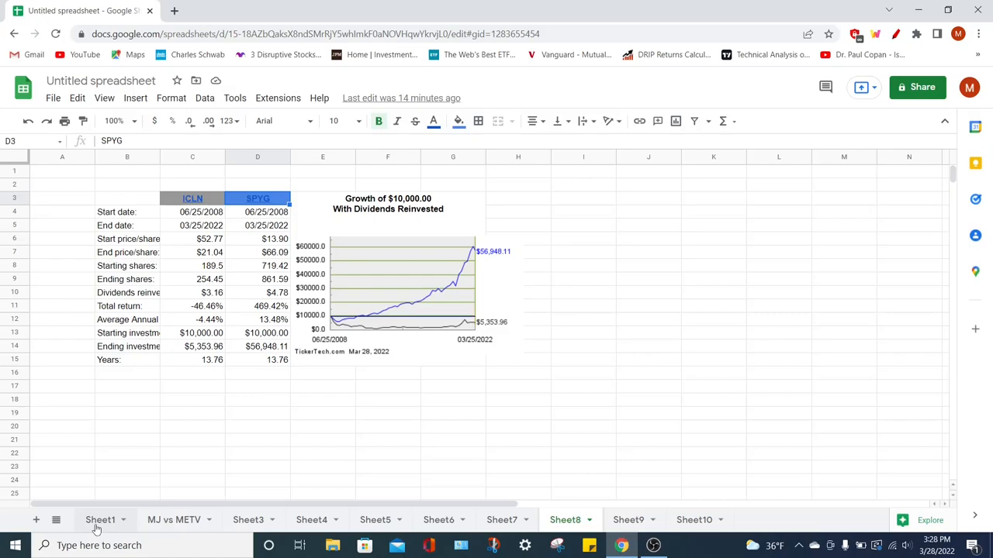
- On Sheet1, check VUG's 0.04 expense ratio and 0.46 yield against SPYG's 0.67
left_click(99, 519)
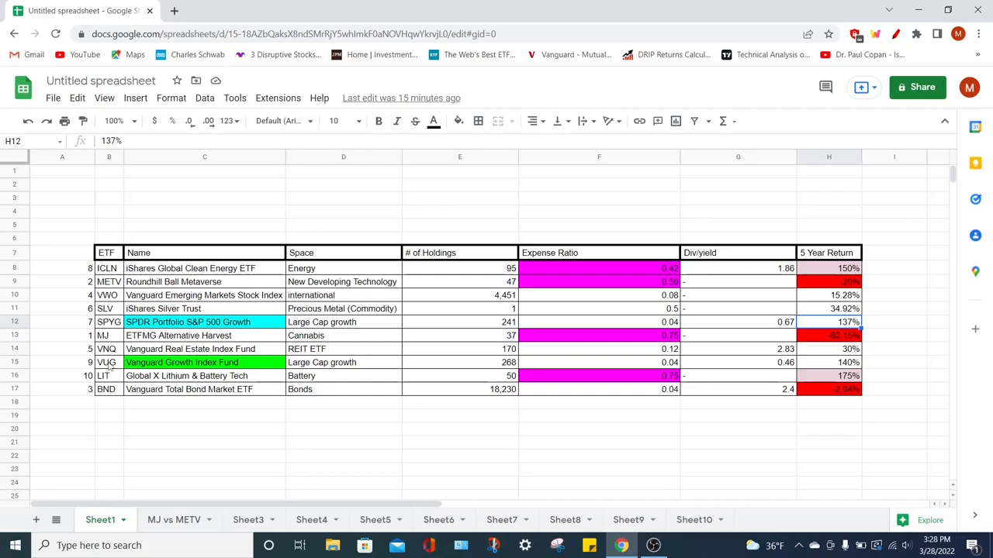
left_click(106, 362)
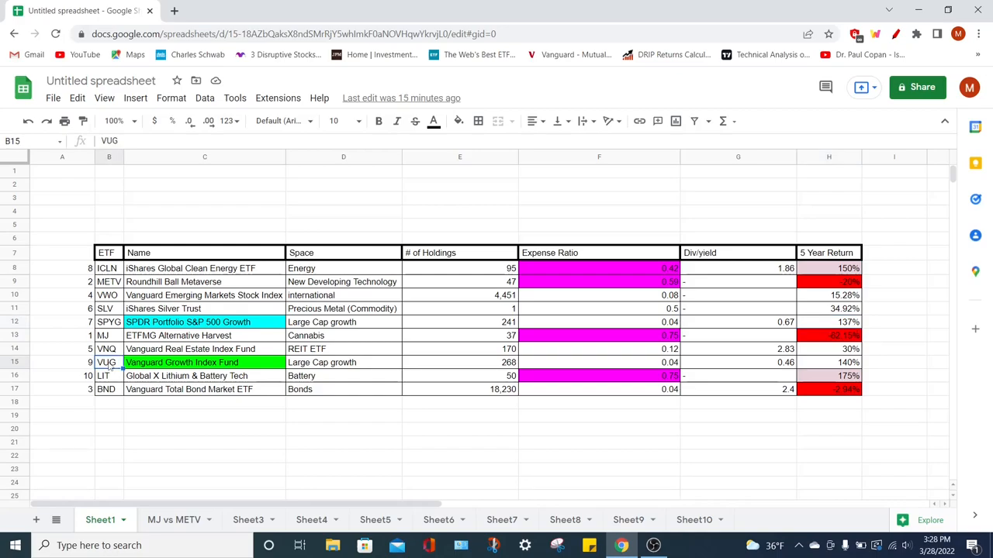
mouse_move(667, 371)
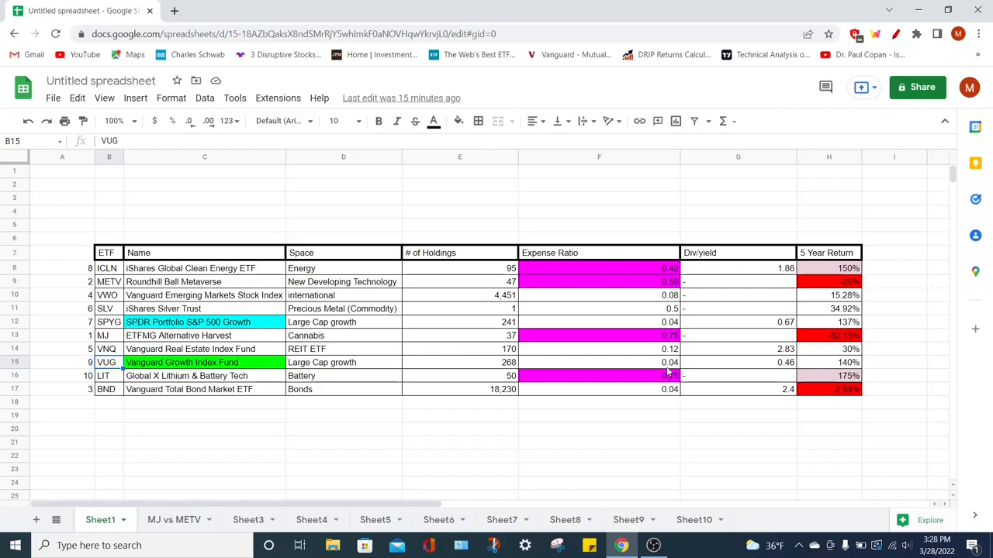
left_click(598, 362)
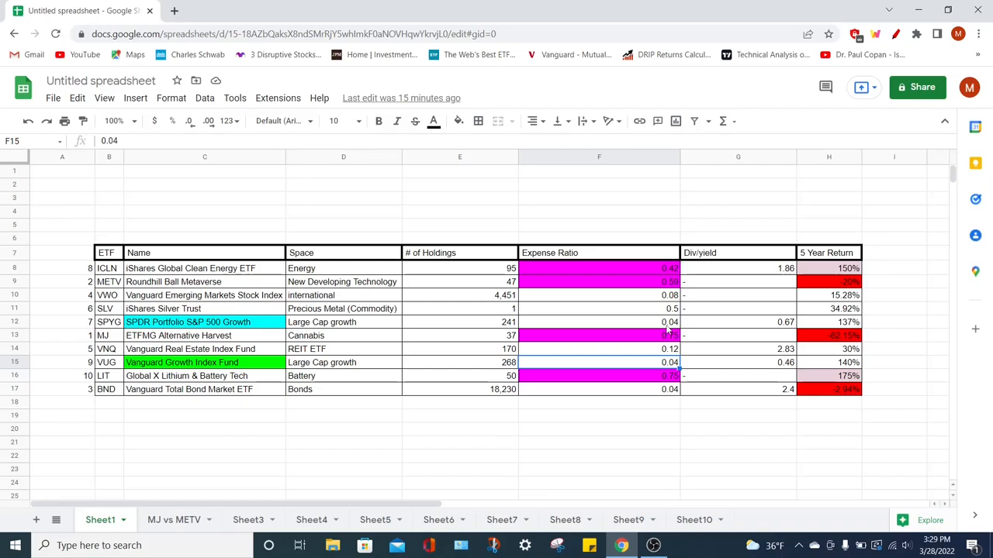
left_click(738, 322)
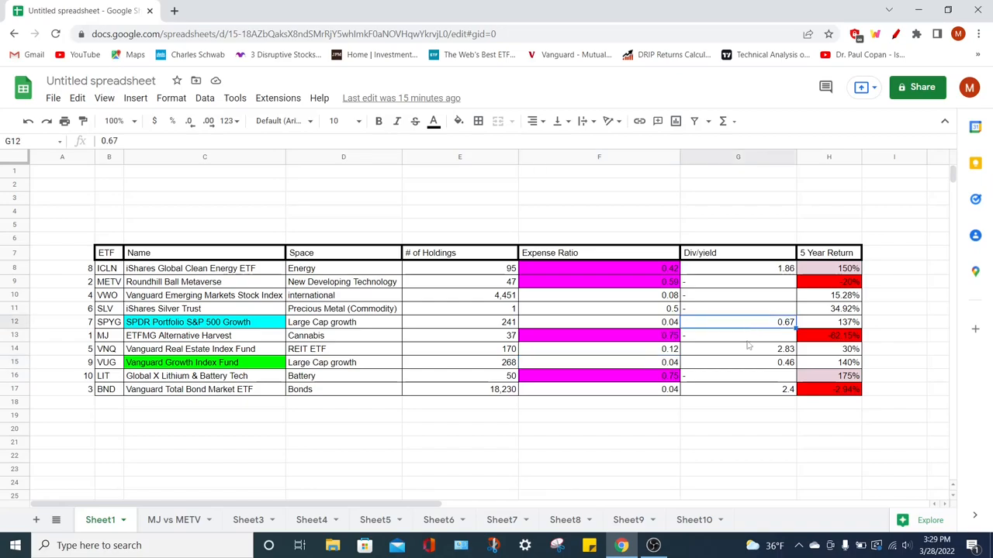
left_click(737, 362)
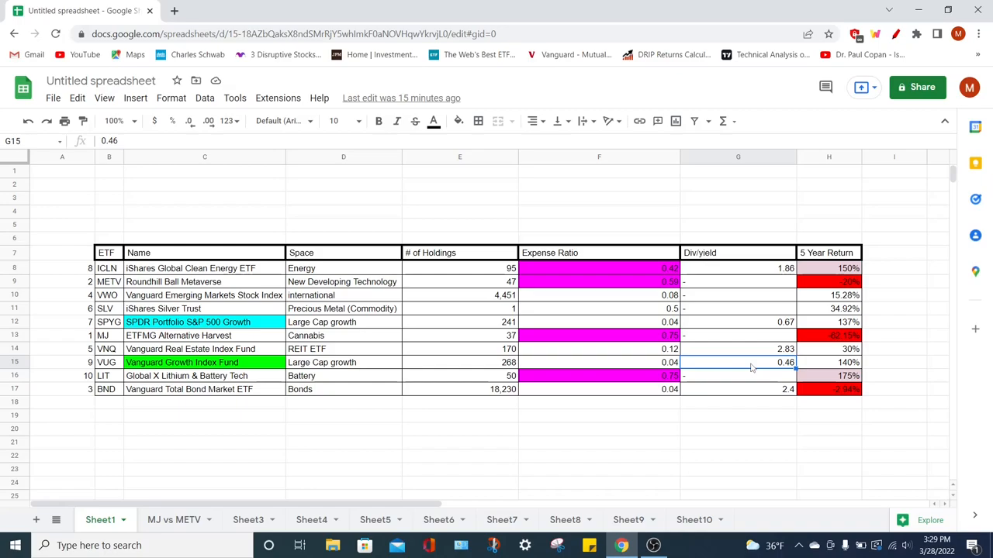
mouse_move(660, 449)
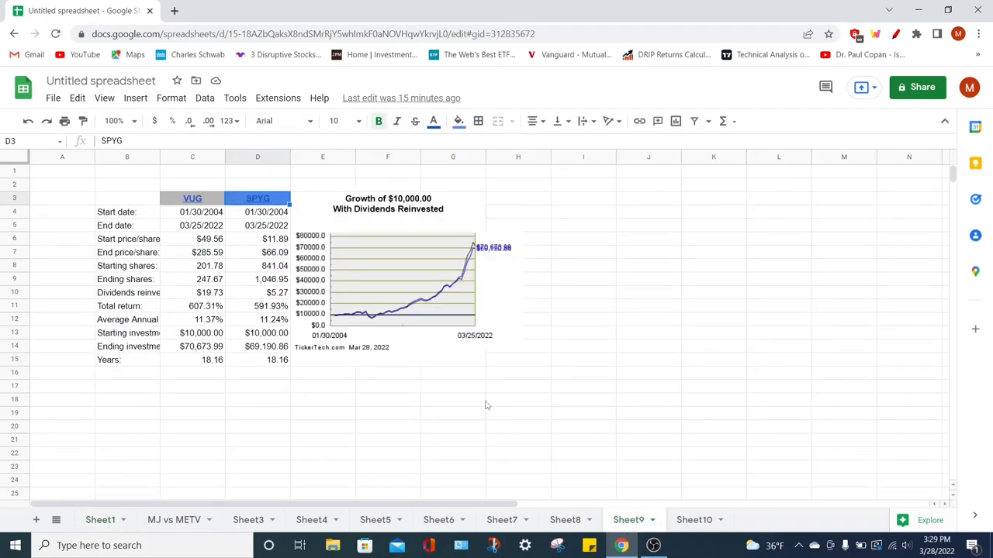
mouse_move(198, 379)
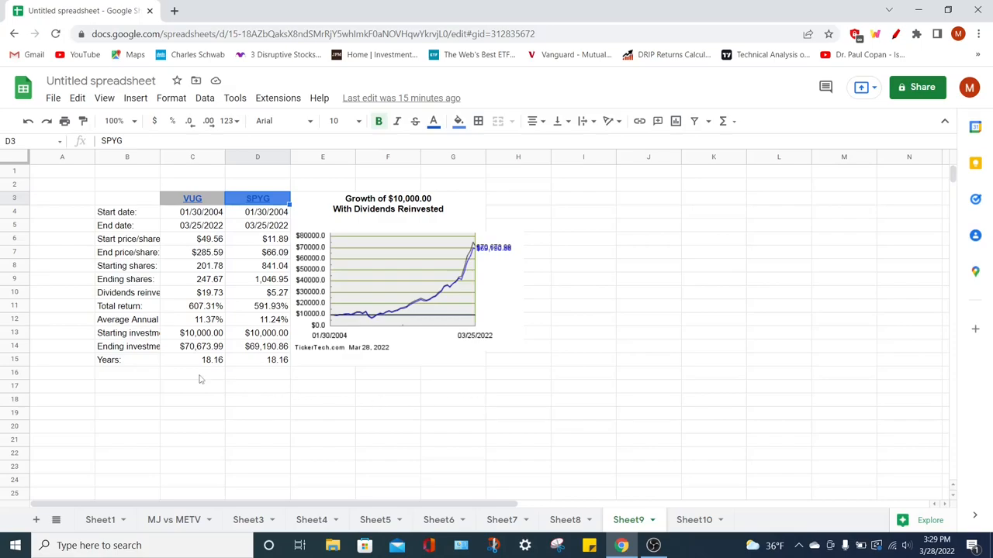
mouse_move(223, 230)
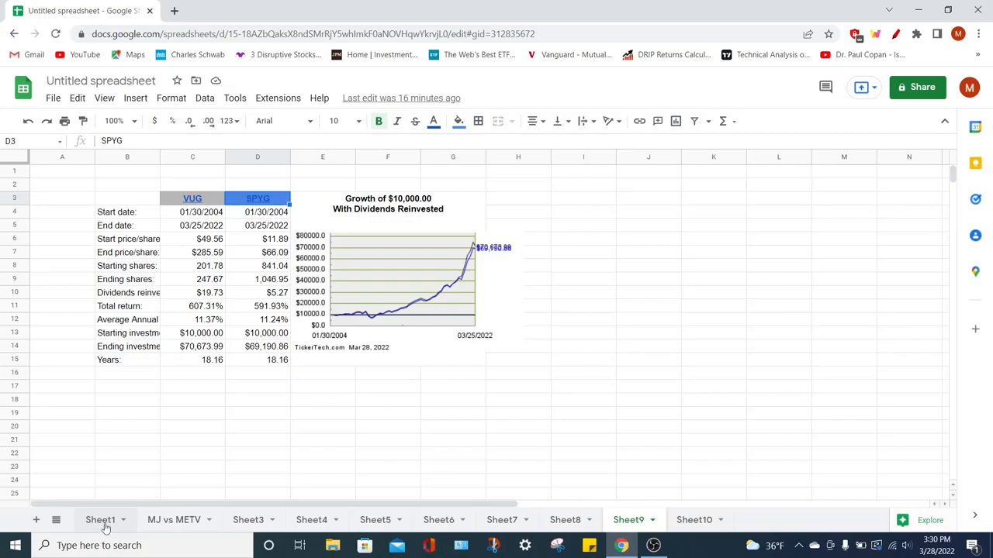
- Back on Sheet1, select LIT's 175% five-year return in cell H16
left_click(100, 520)
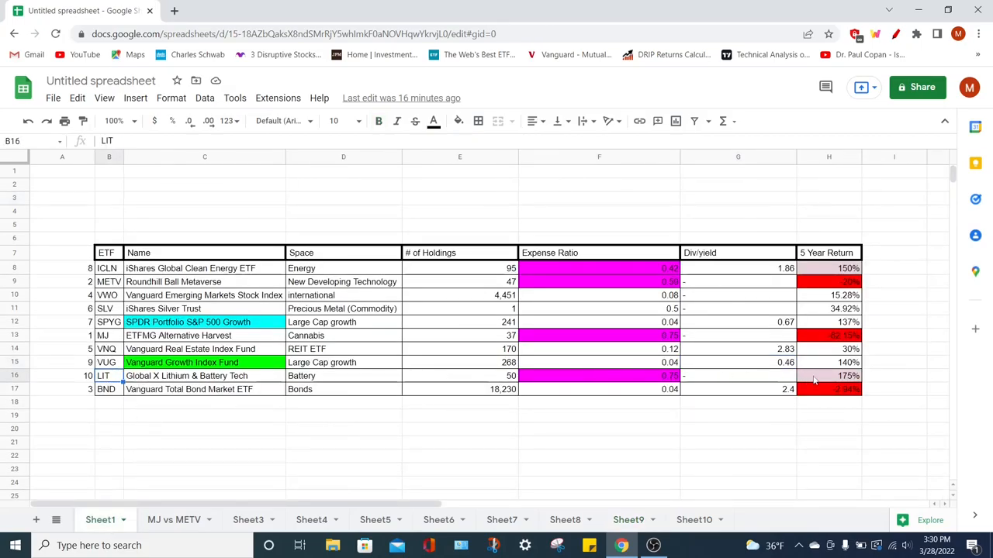
left_click(829, 376)
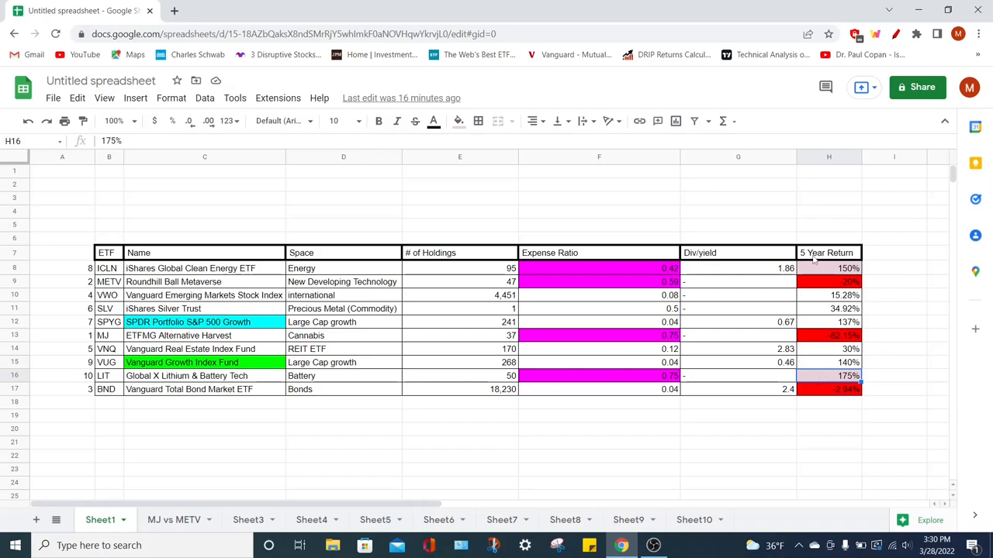
mouse_move(819, 380)
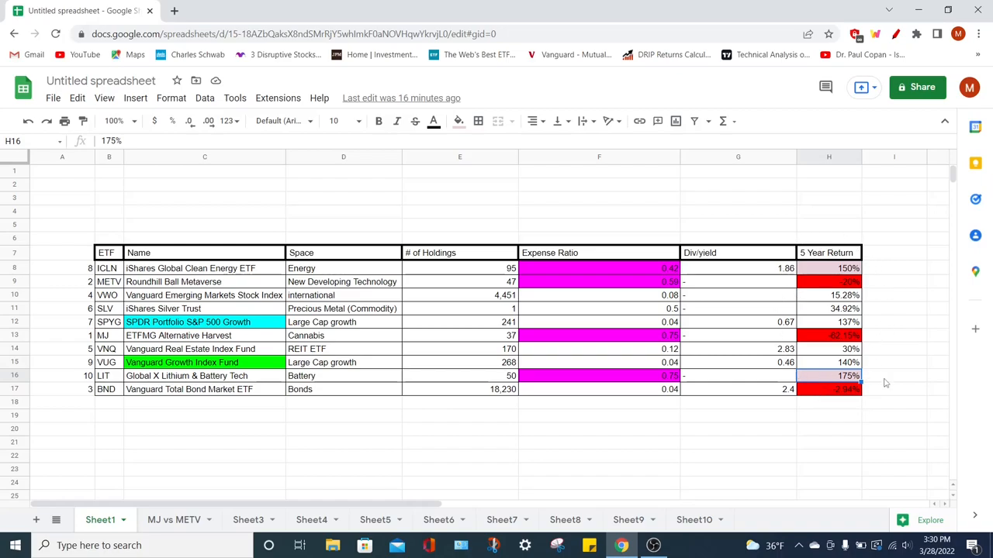
mouse_move(868, 398)
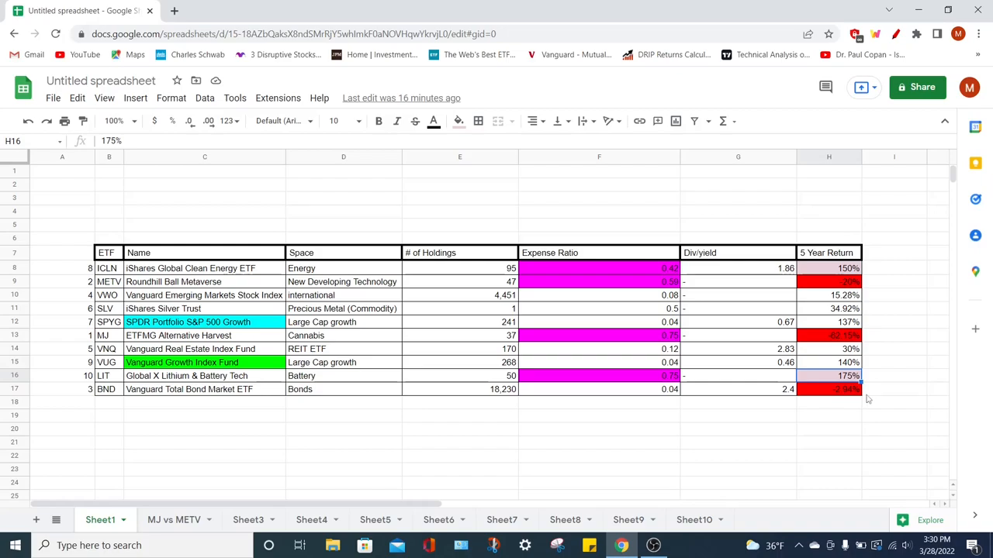
mouse_move(698, 415)
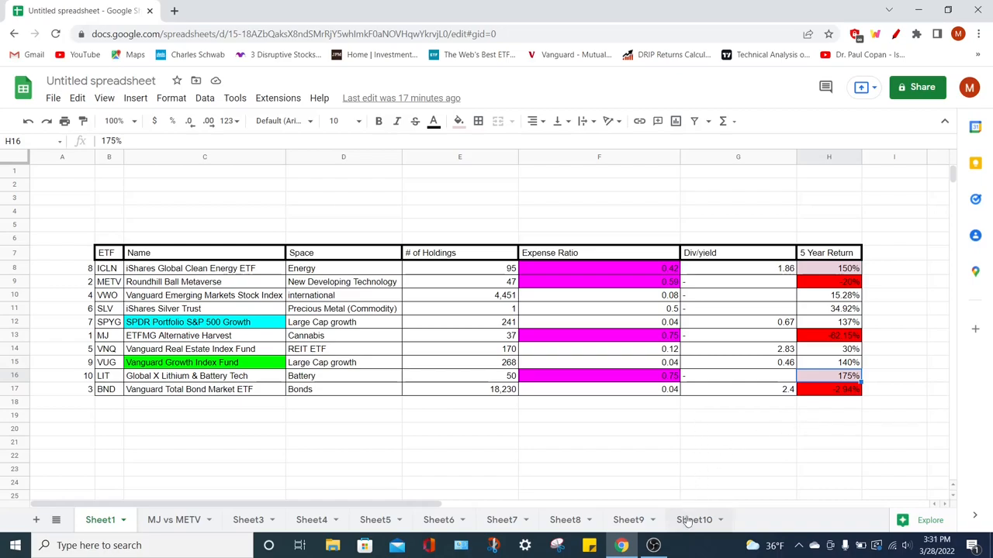
- View Sheet10: VUG's $10,000 reaches $61,808.09 versus LIT's $26,905.01 since 2010
left_click(694, 520)
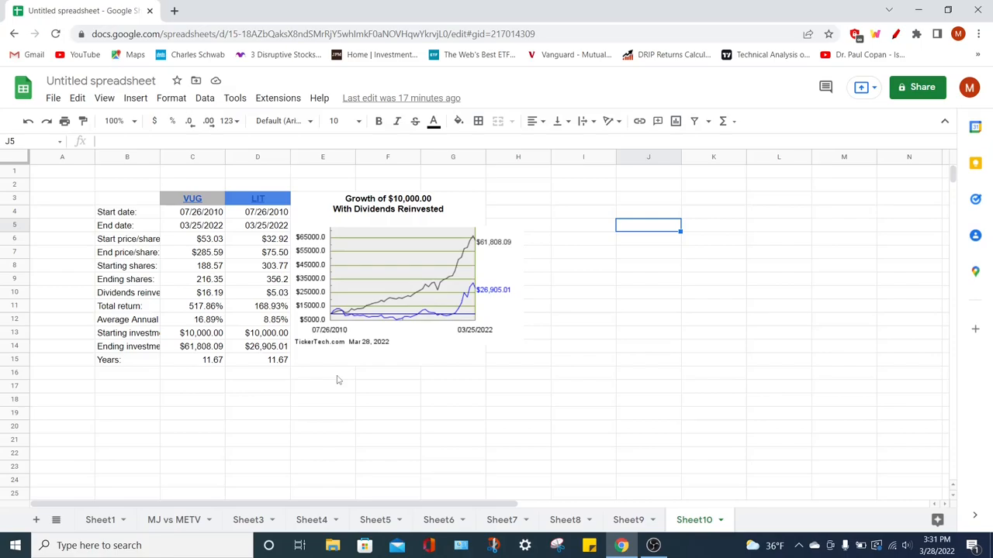
mouse_move(452, 318)
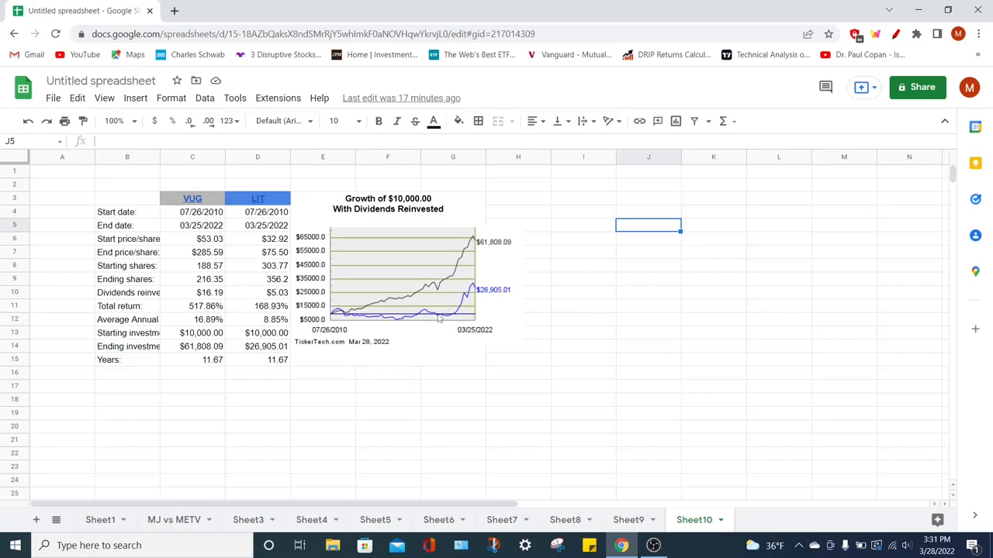
mouse_move(446, 314)
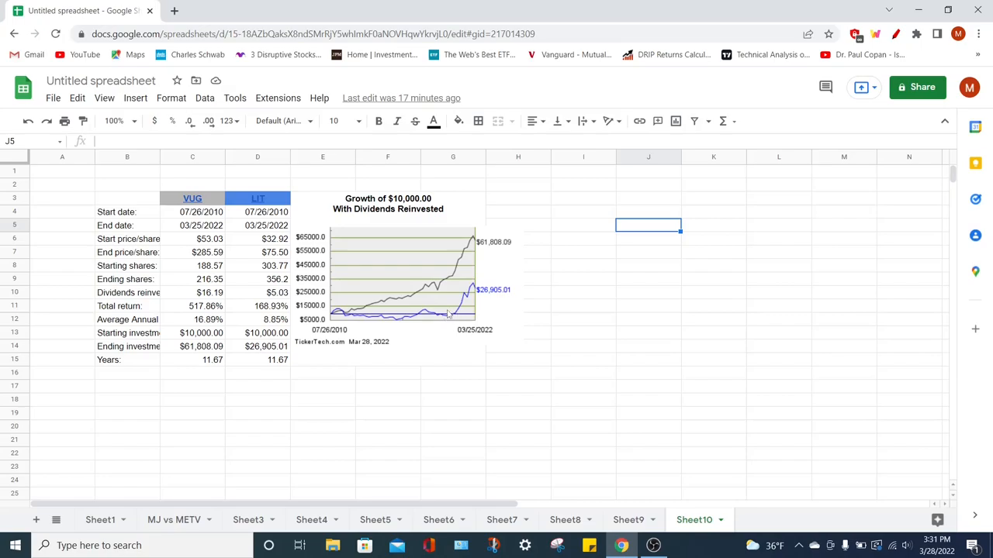
mouse_move(340, 318)
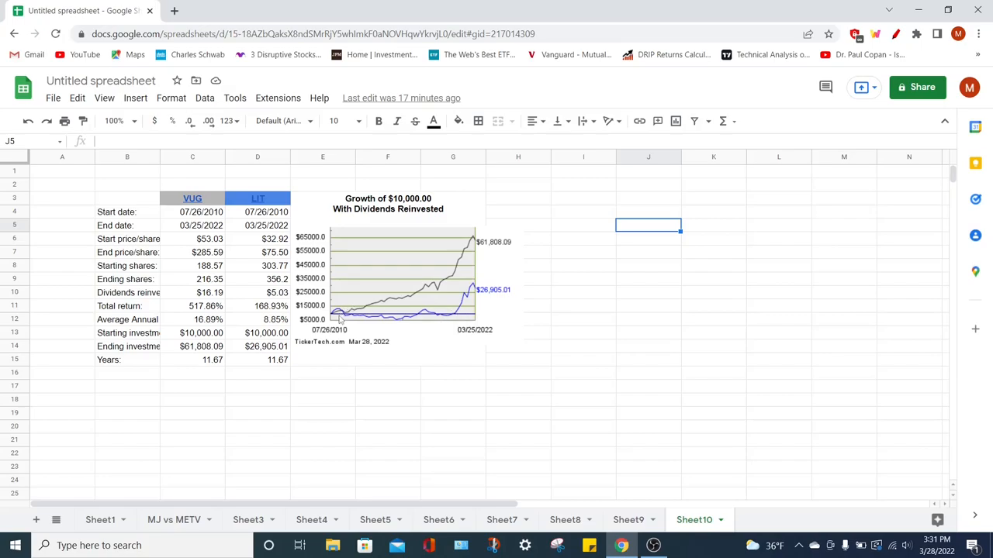
mouse_move(430, 296)
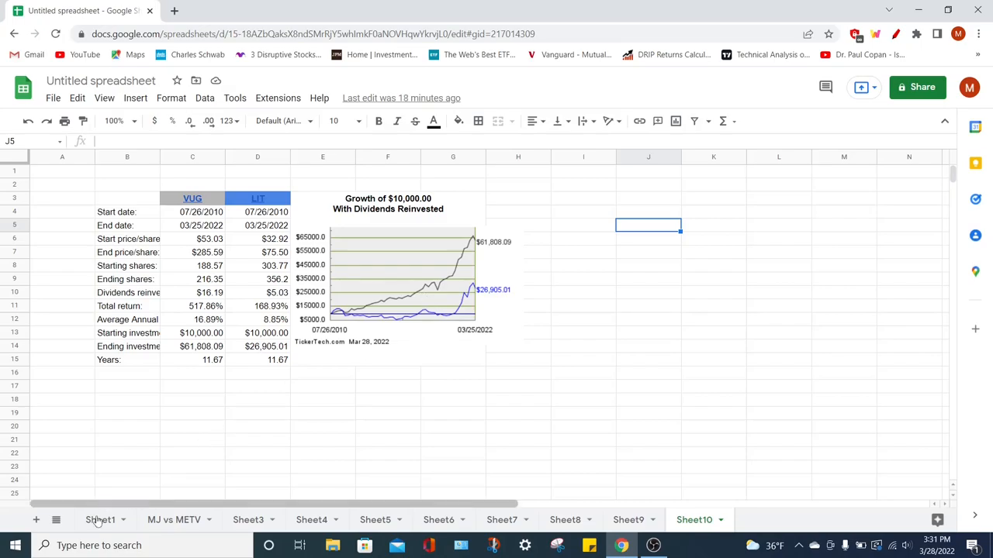
- Return to Sheet1 and compare VUG's holdings count with SPYG's 241 holdings
left_click(100, 520)
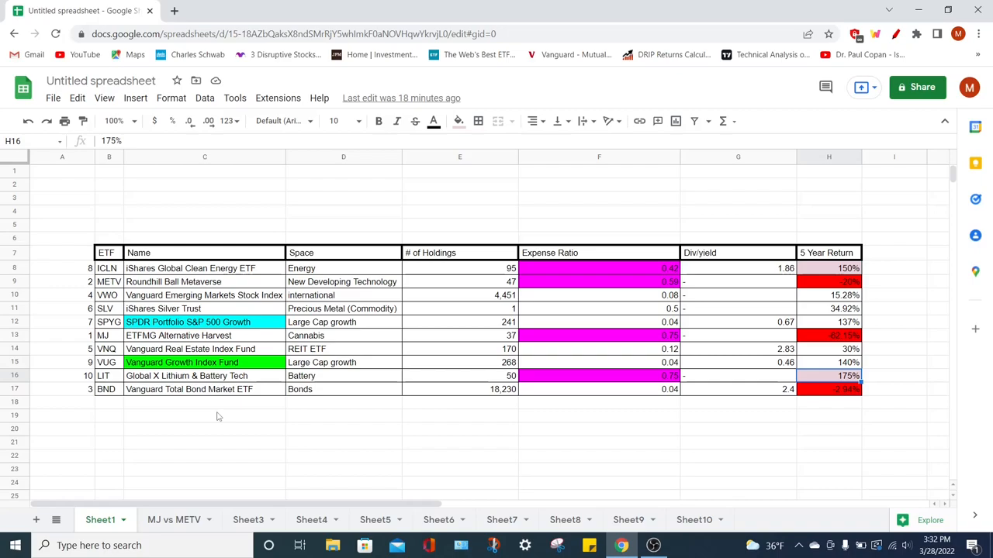
mouse_move(329, 403)
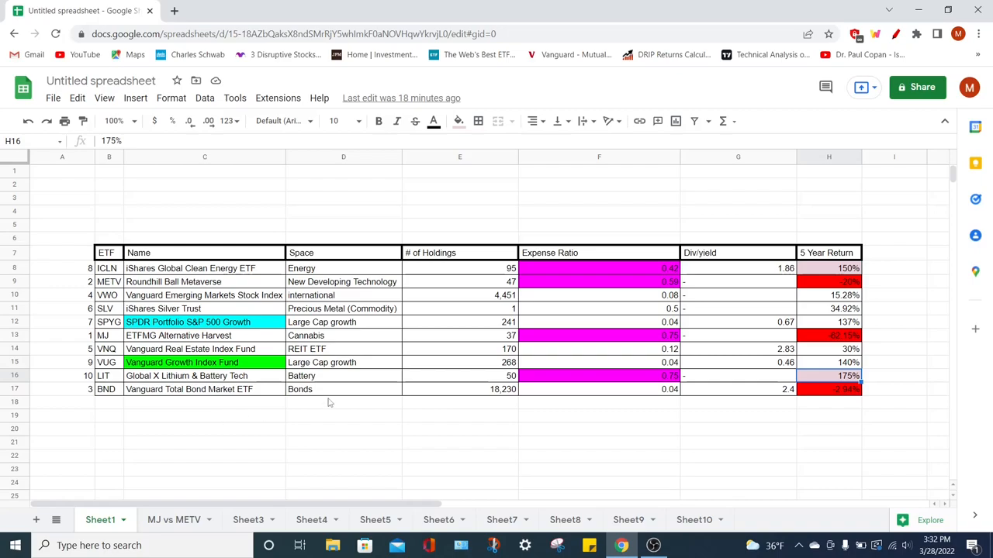
left_click(460, 362)
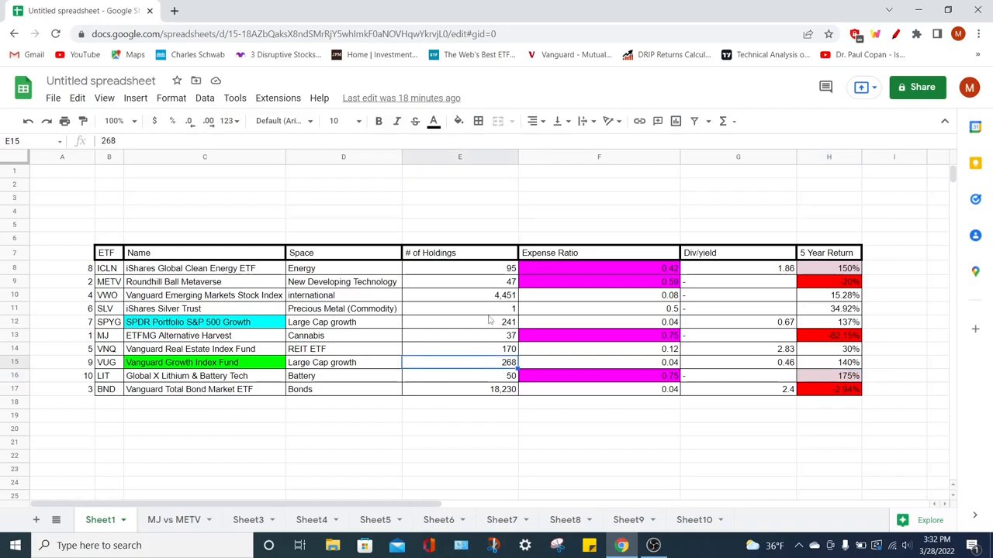
left_click(460, 322)
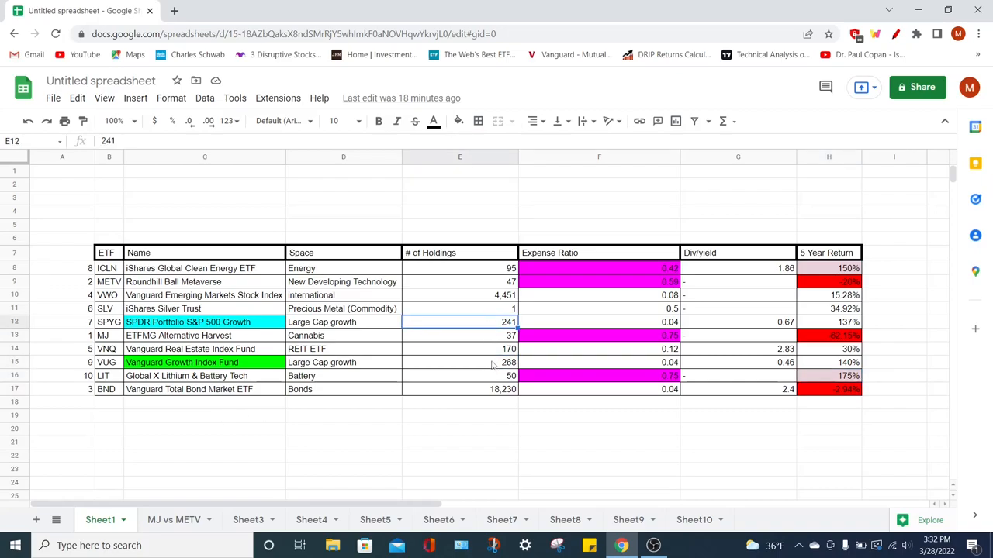